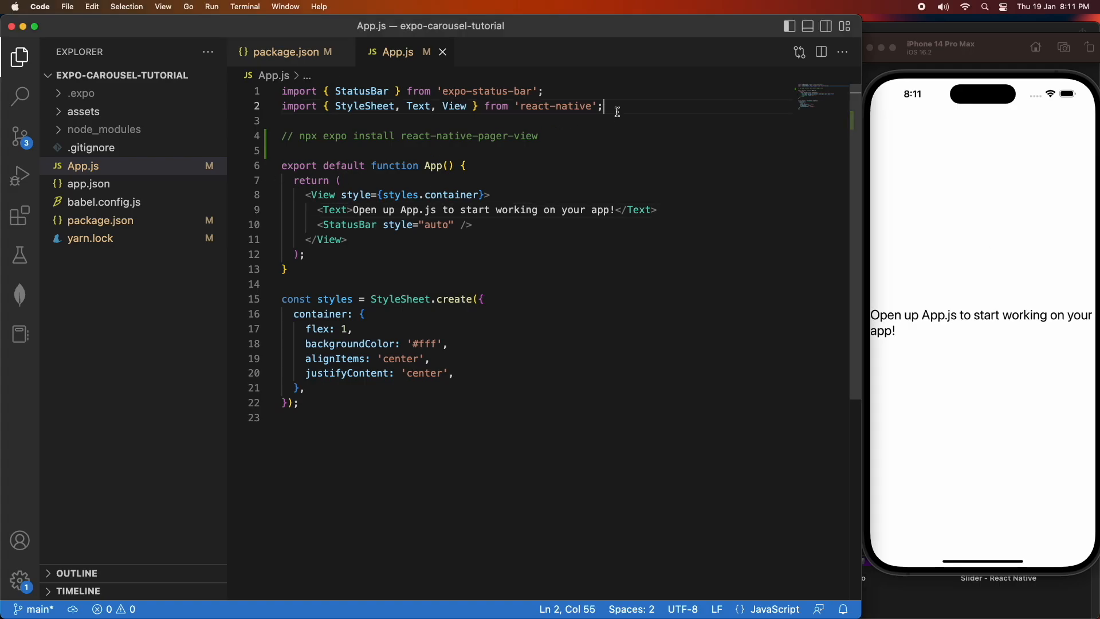
- Add 'import PagerView from "react-native-pager-view"' and an empty pager style entry after container
type("import PagerView")
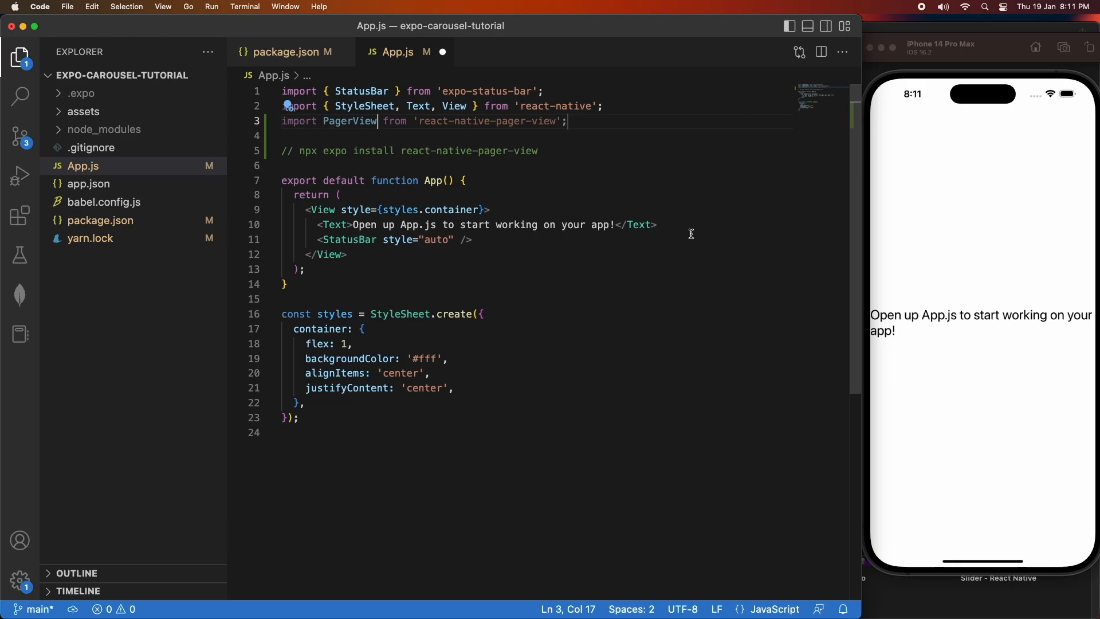
left_click(335, 403)
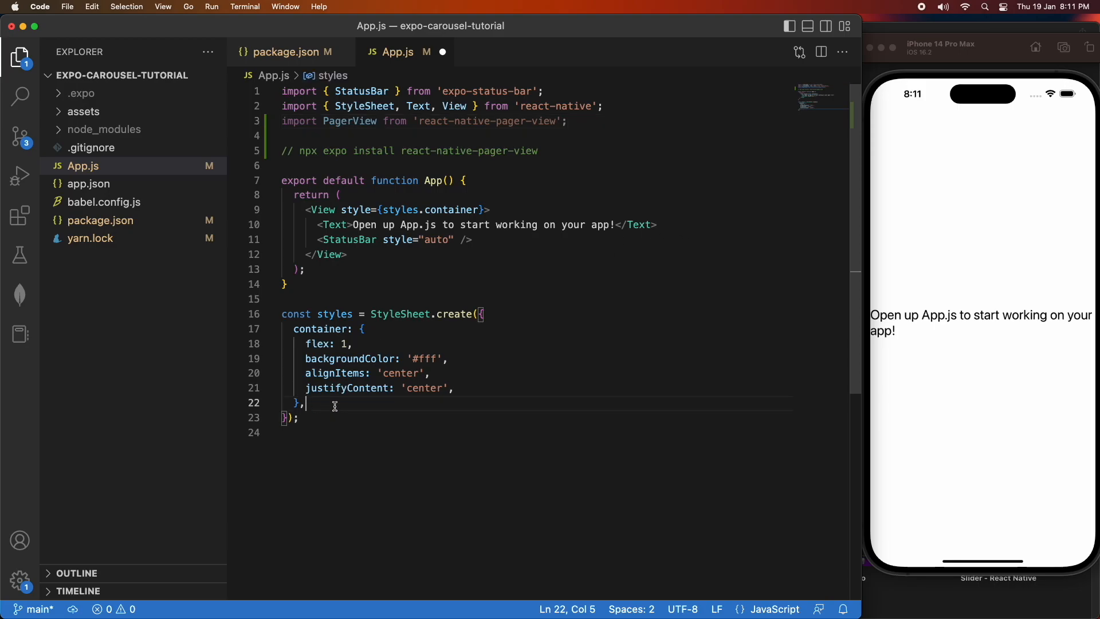
type("pager: {")
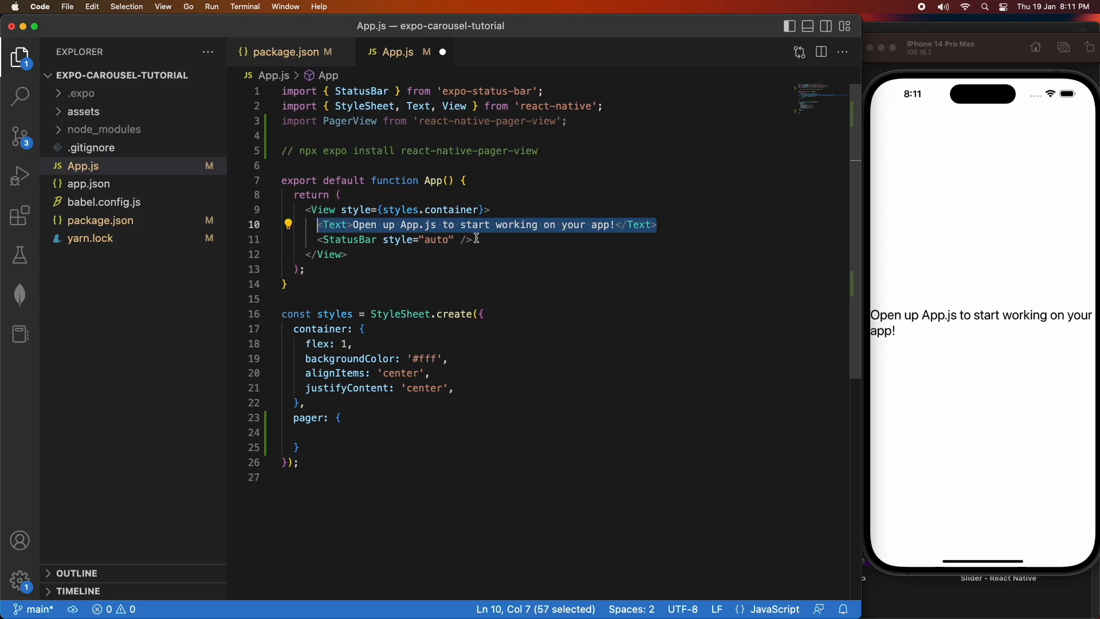
- Replace the Text element with <PagerView style={styles.pager} initialPage={0}></PagerView>
type("<PagerView>")
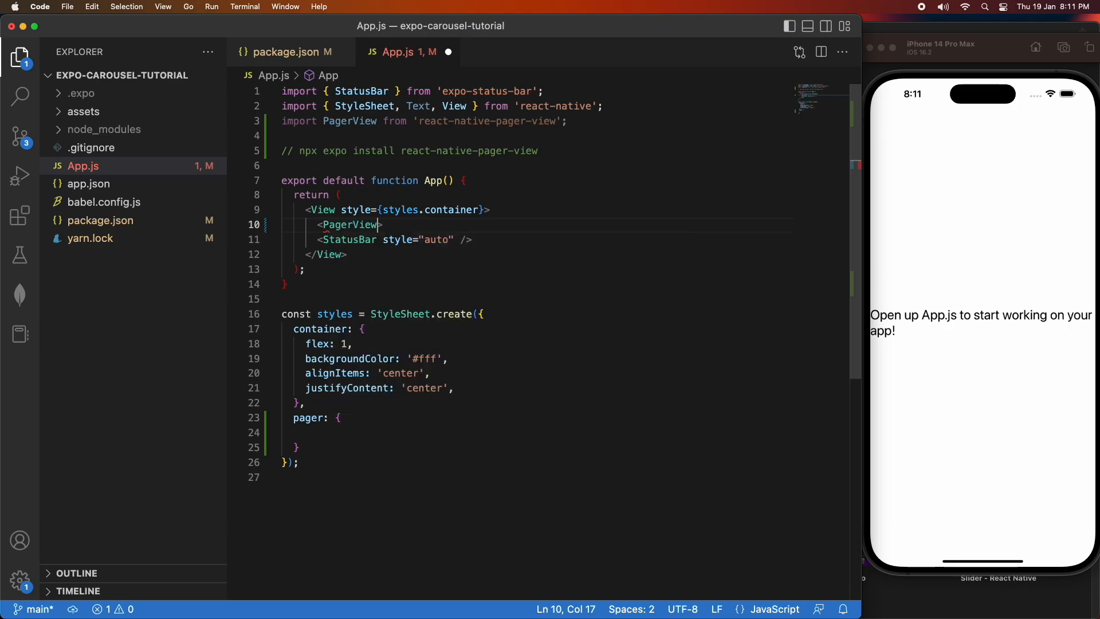
type("style")
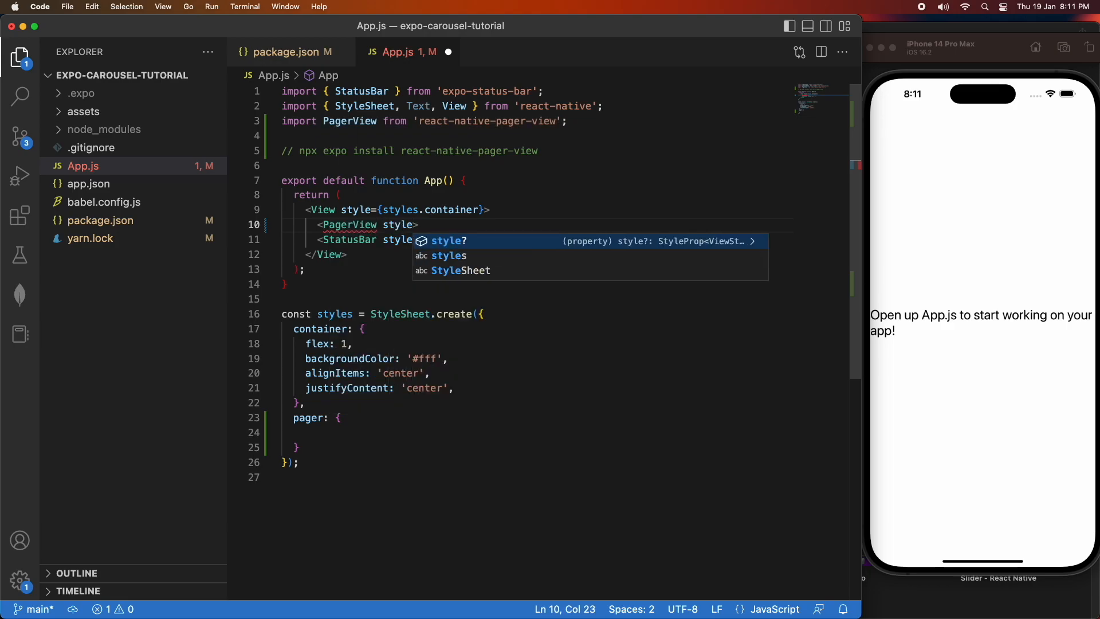
type("{styles}")
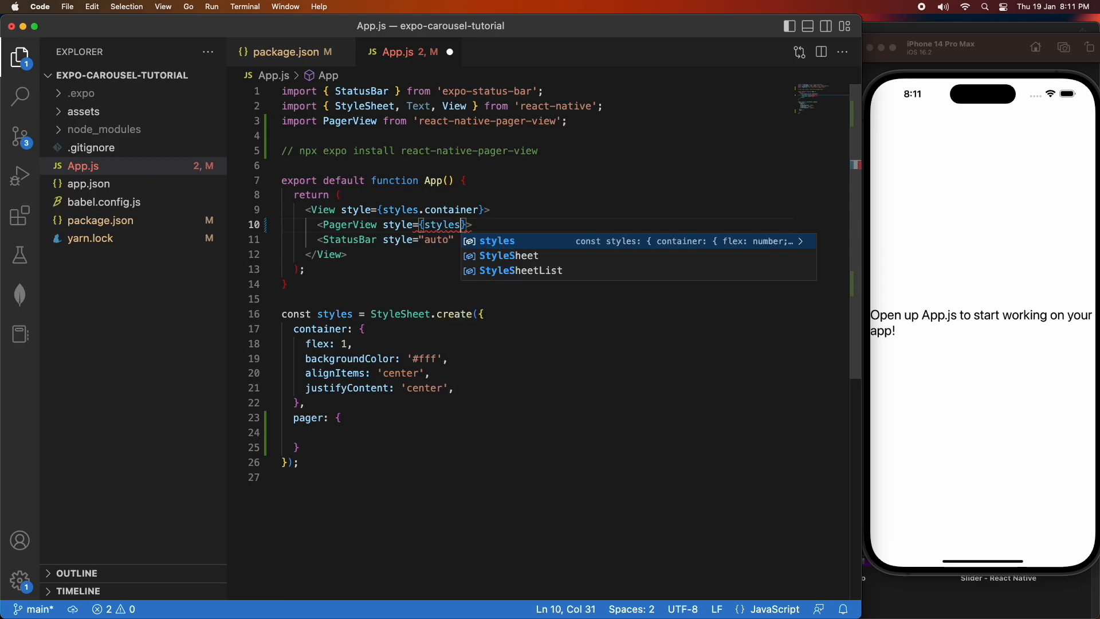
type(".p")
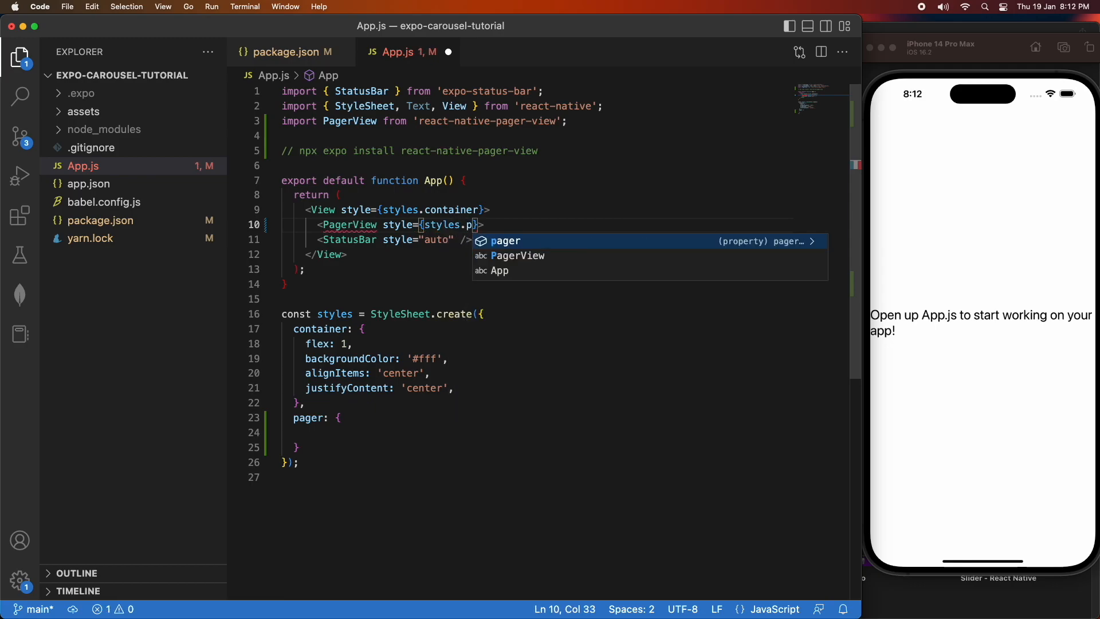
key("Tab")
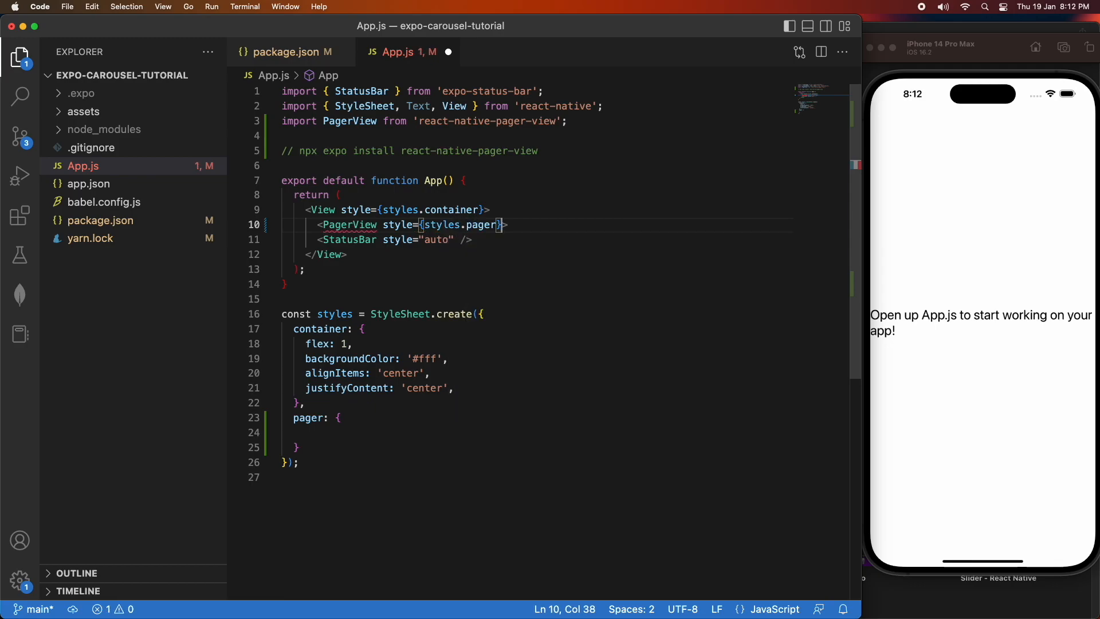
type("initialPage={")
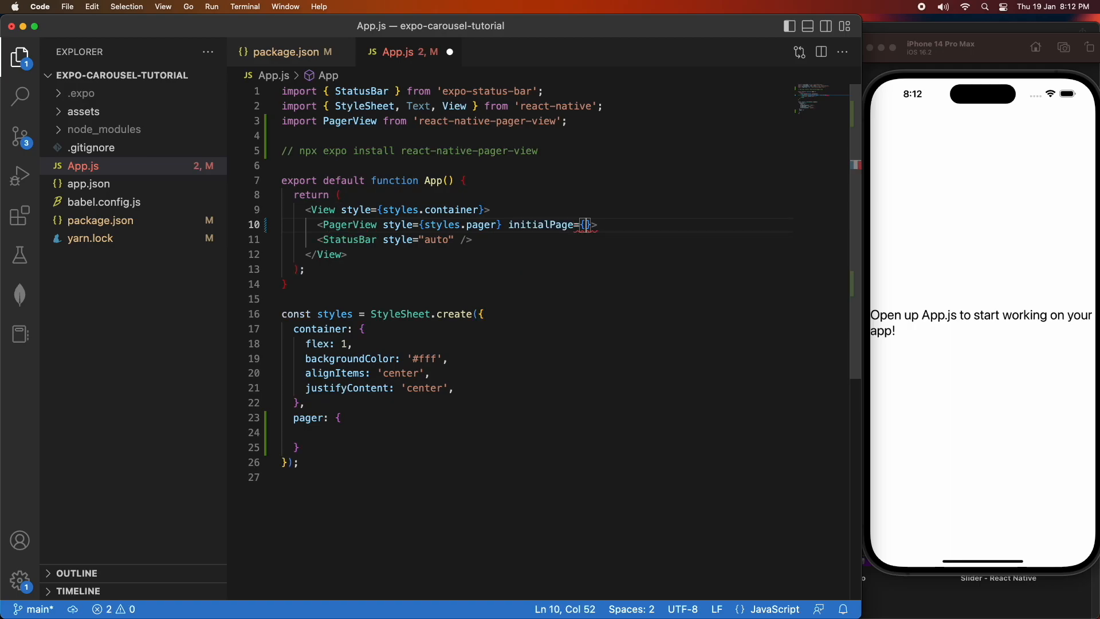
type("0")
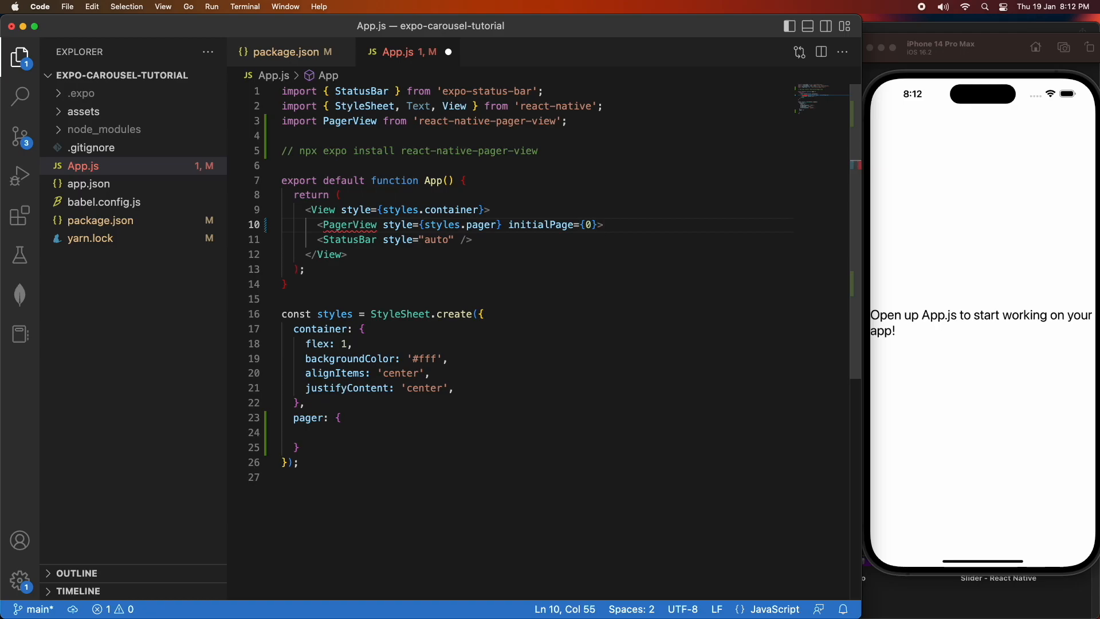
type("</PagerView>")
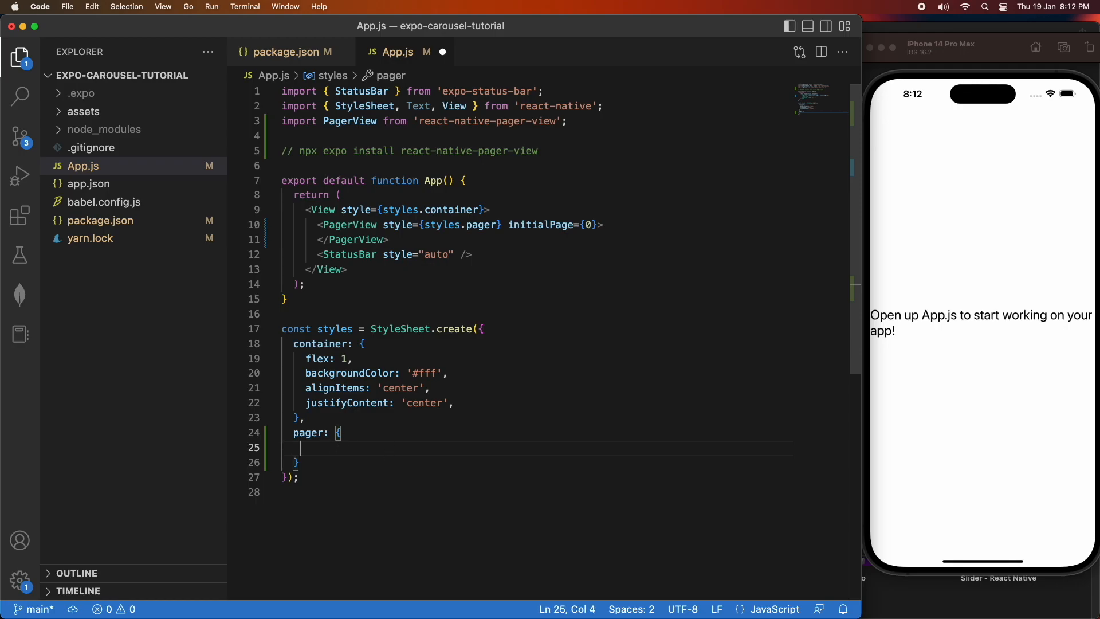
- Set the pager style to flex: 1, backgroundColor: "red" and alignSelf: "stretch"
type("flex")
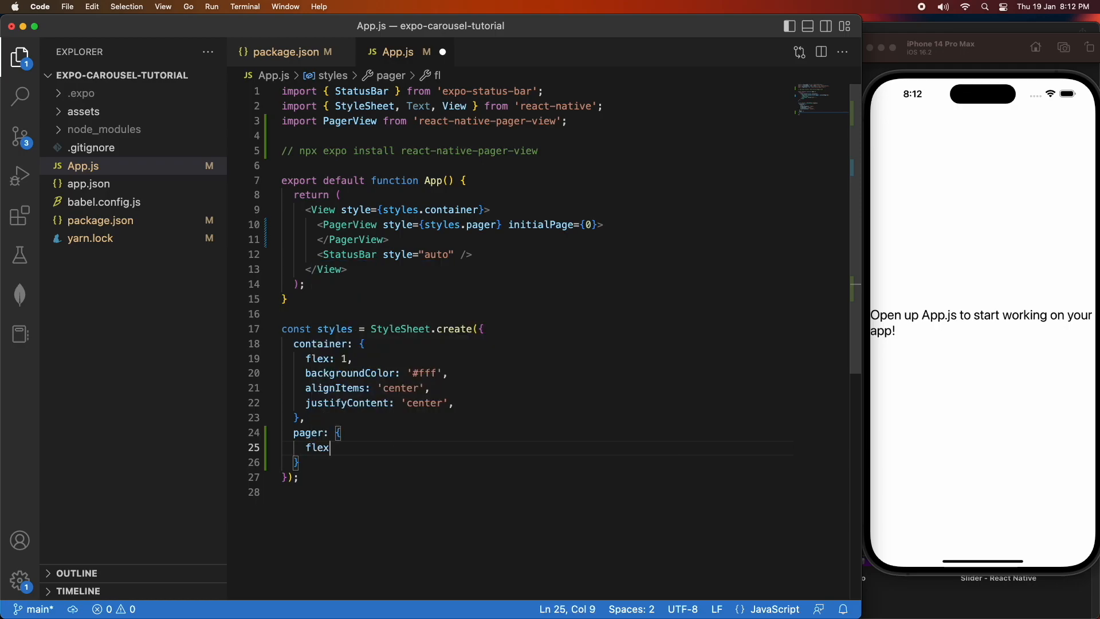
type(": 1")
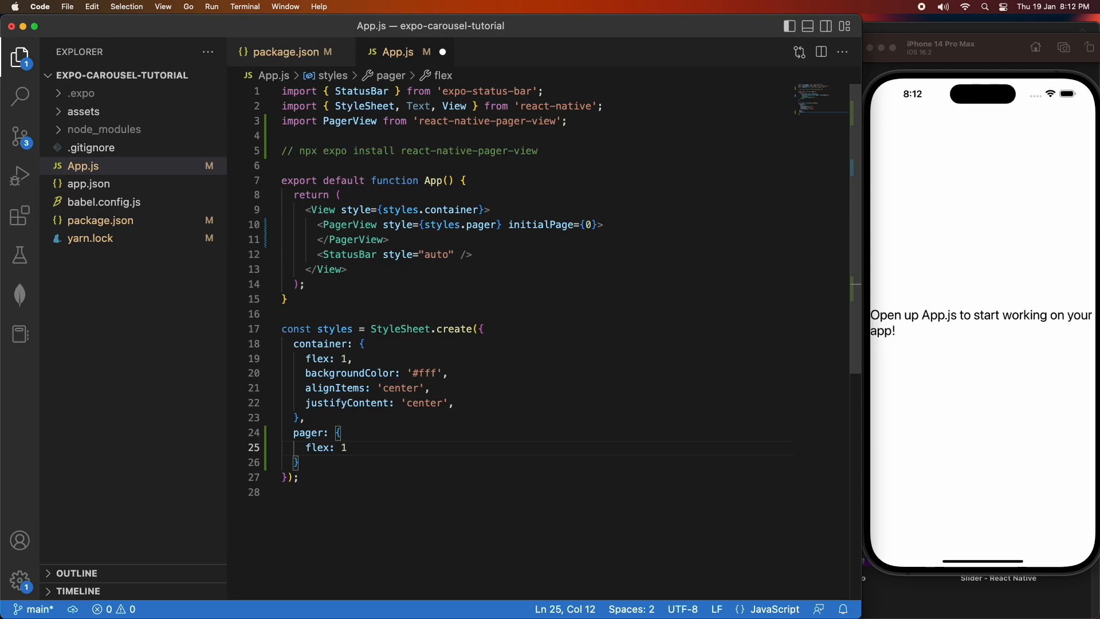
type("backgroundColor:")
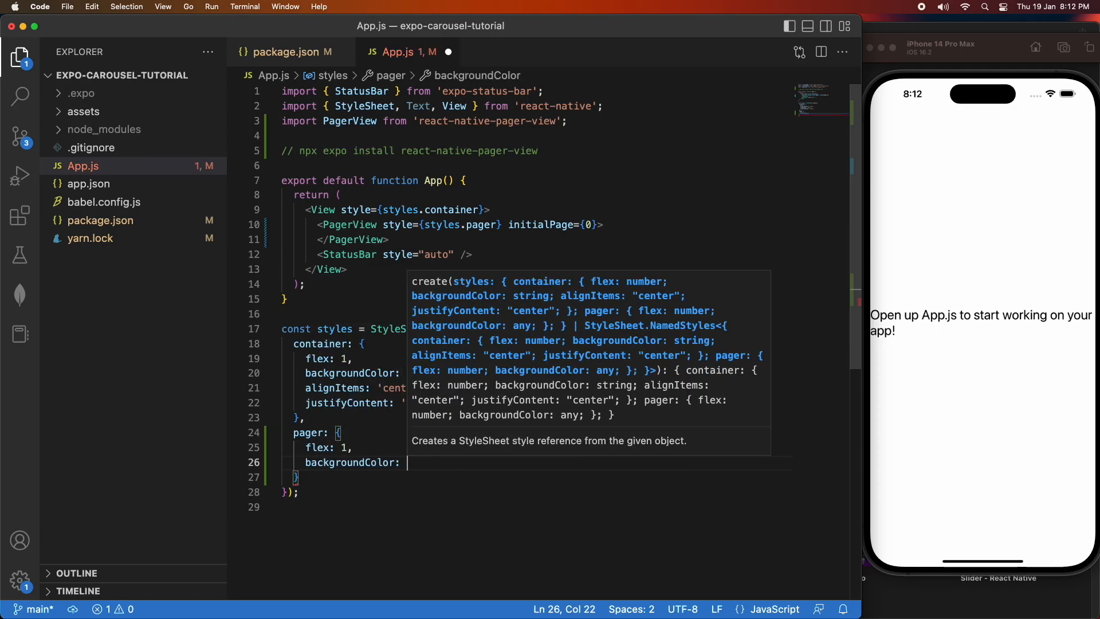
type("\"red\"")
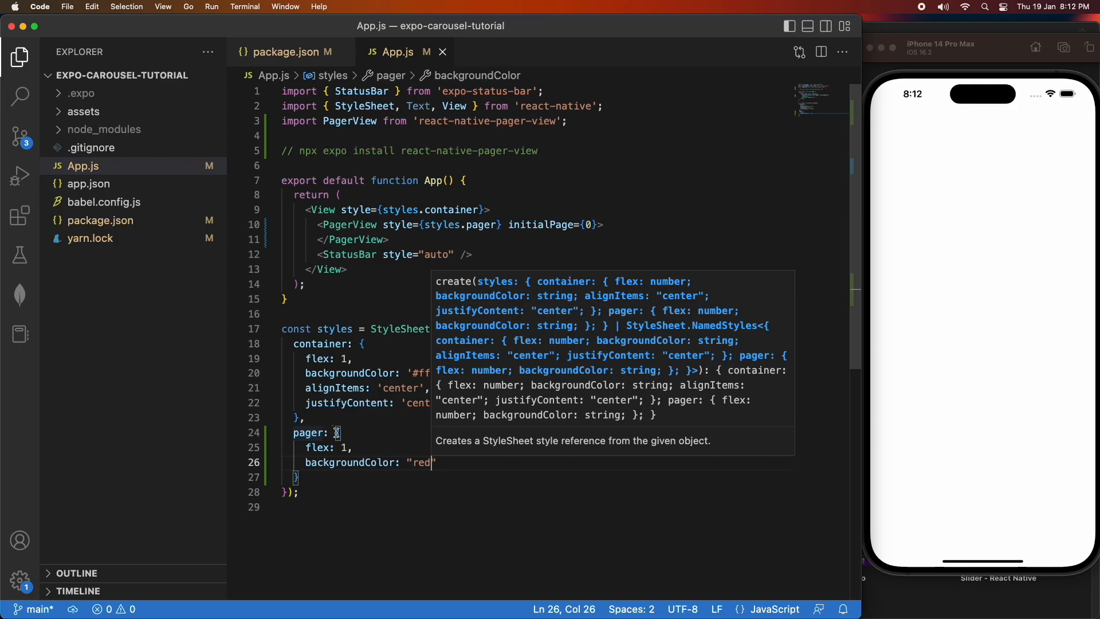
type("al")
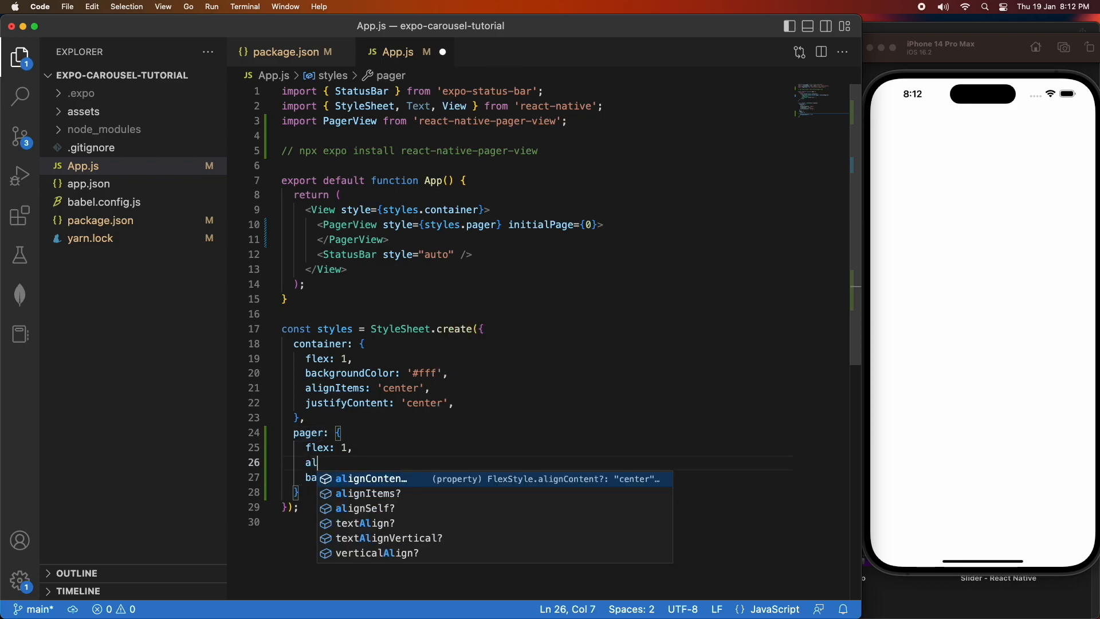
type("ignSelf")
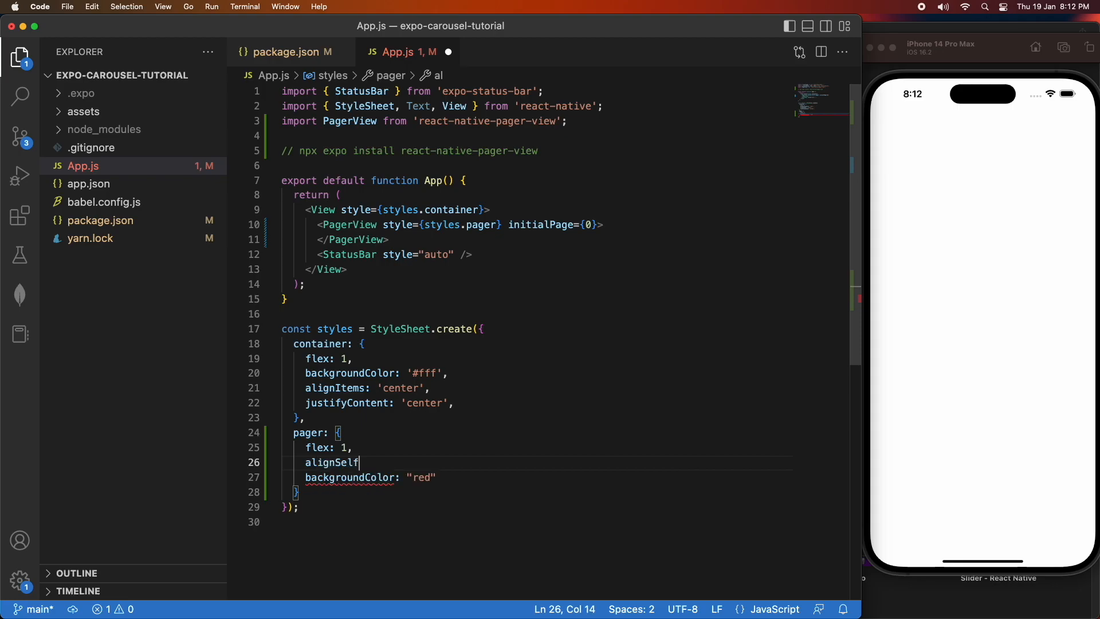
type(": \"st")
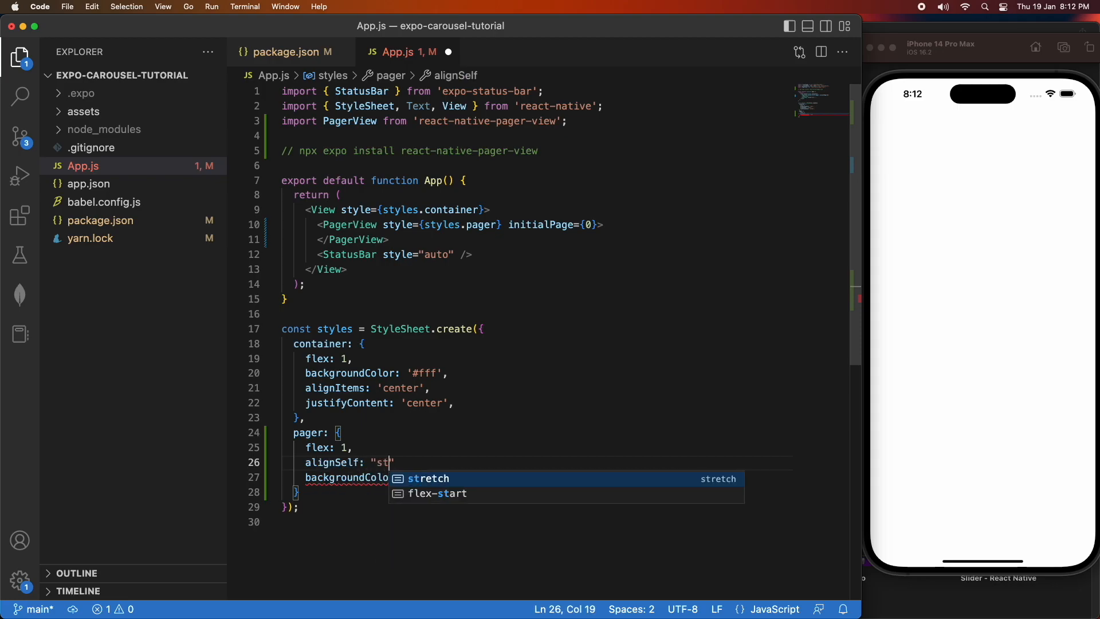
key("Tab")
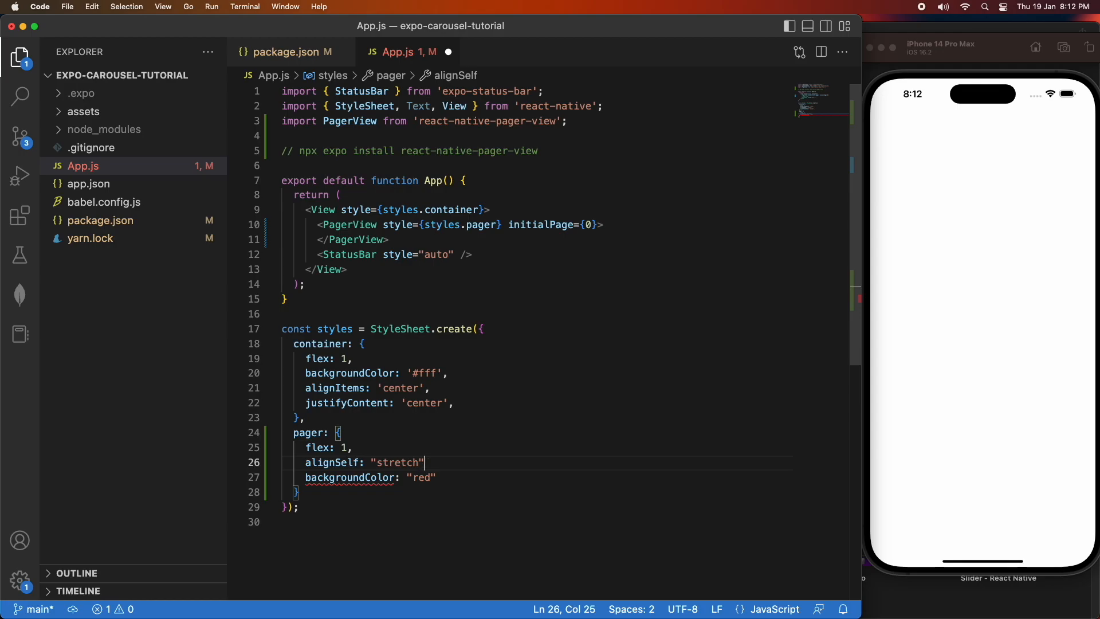
type(",")
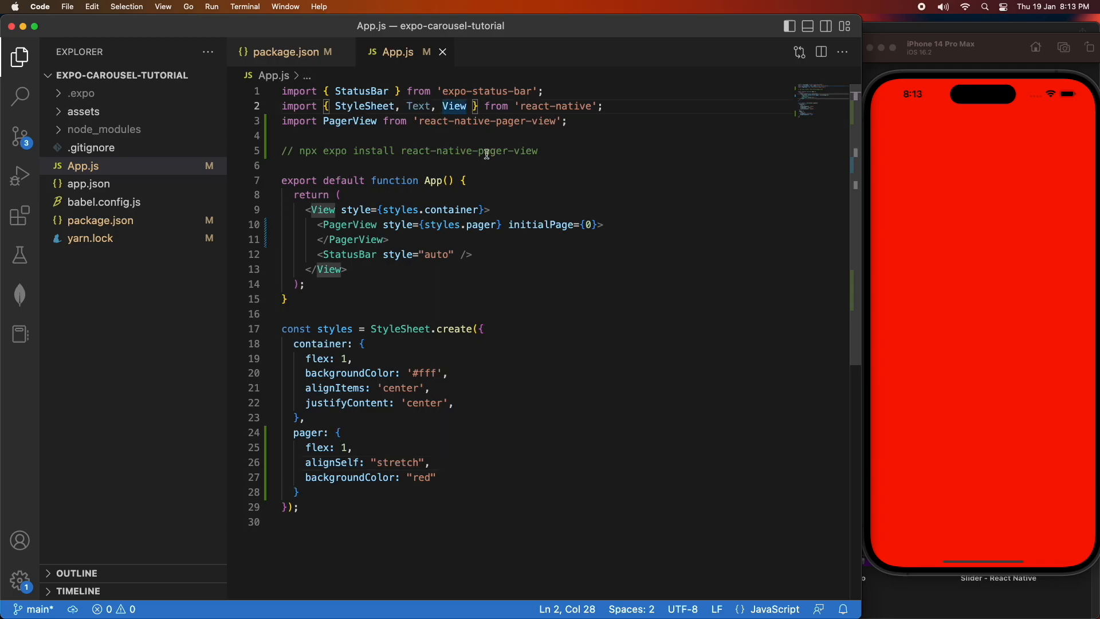
mouse_move(441, 116)
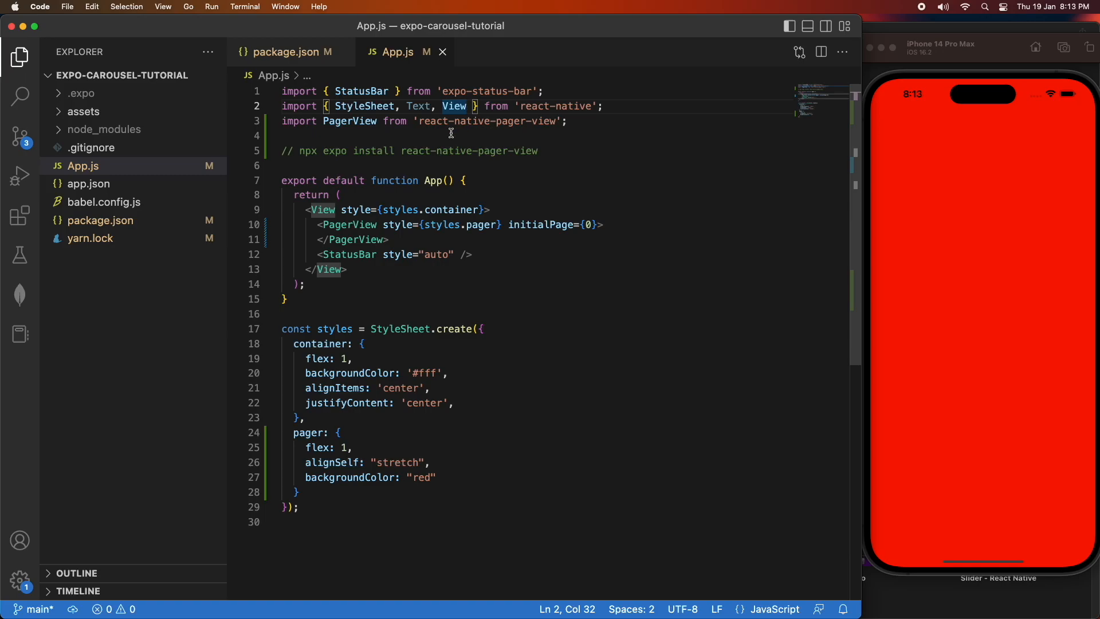
- Import SafeAreaView, rename the outer View tags to SafeAreaView, and save App.js
type(", SafeAreaView")
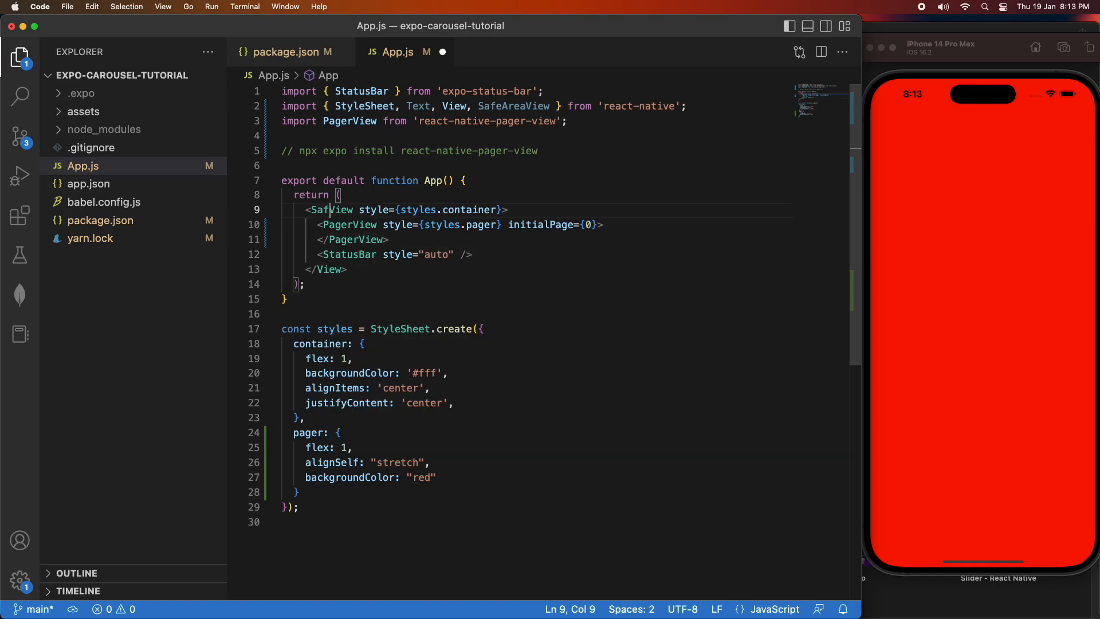
type("eAreaView")
left_click(536, 270)
type("SafeArea")
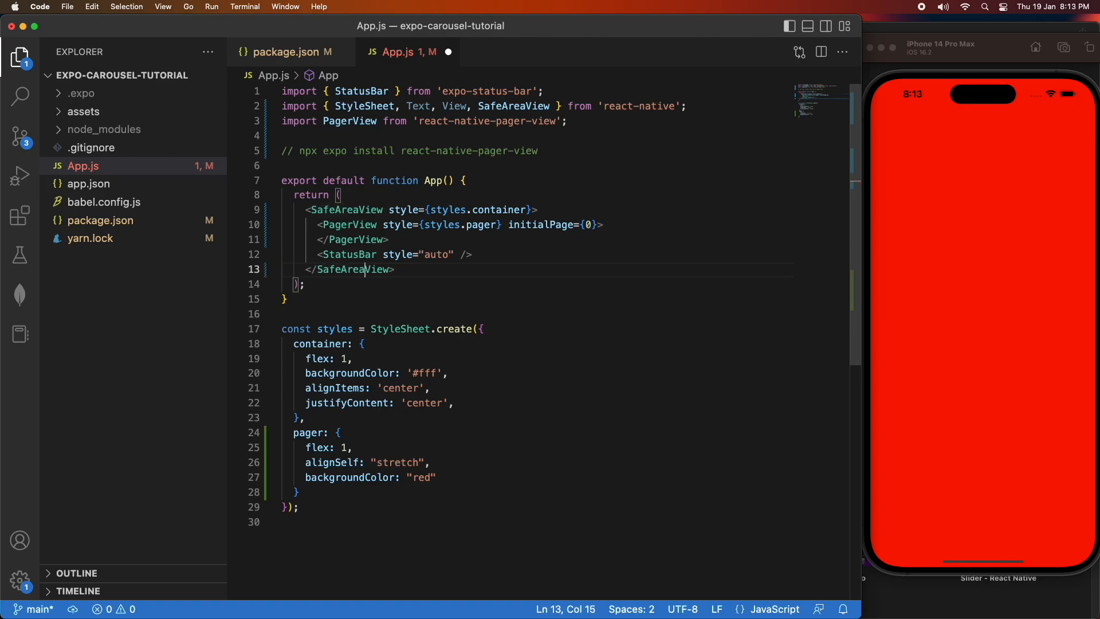
key("cmd+s")
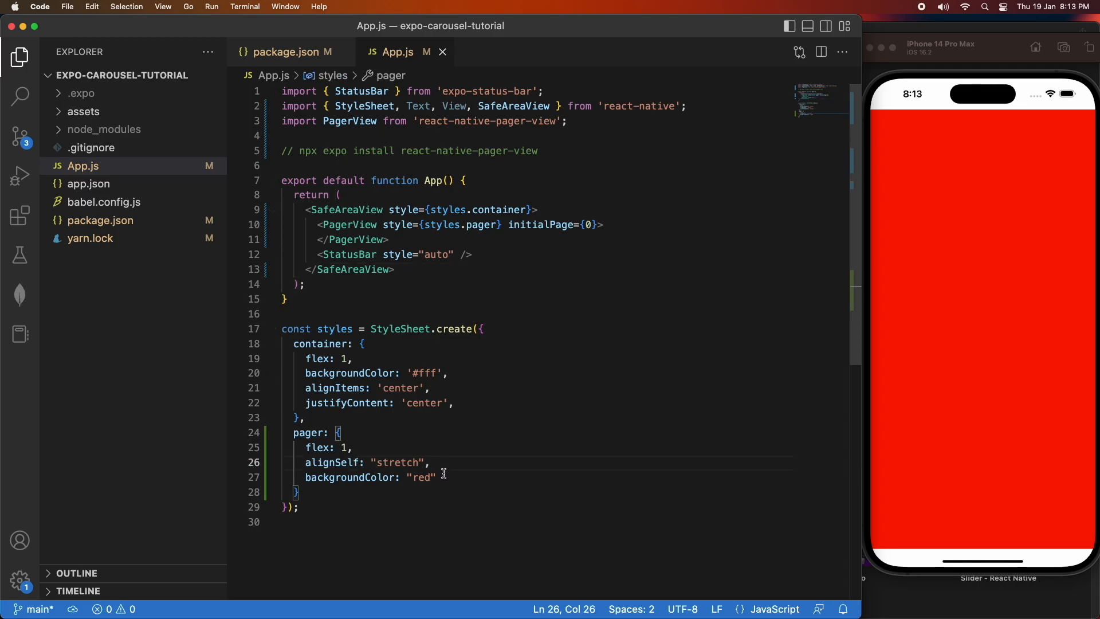
left_click(439, 477)
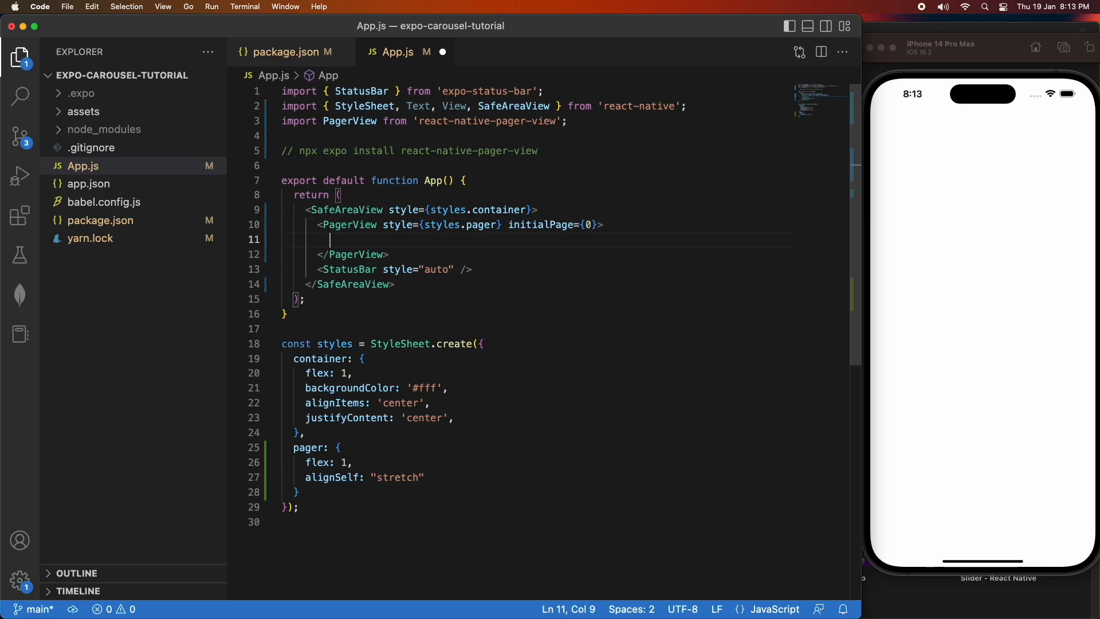
- Add a View page with key "1" containing <Text>Page 1</Text>, then select it to duplicate
type("<View key")
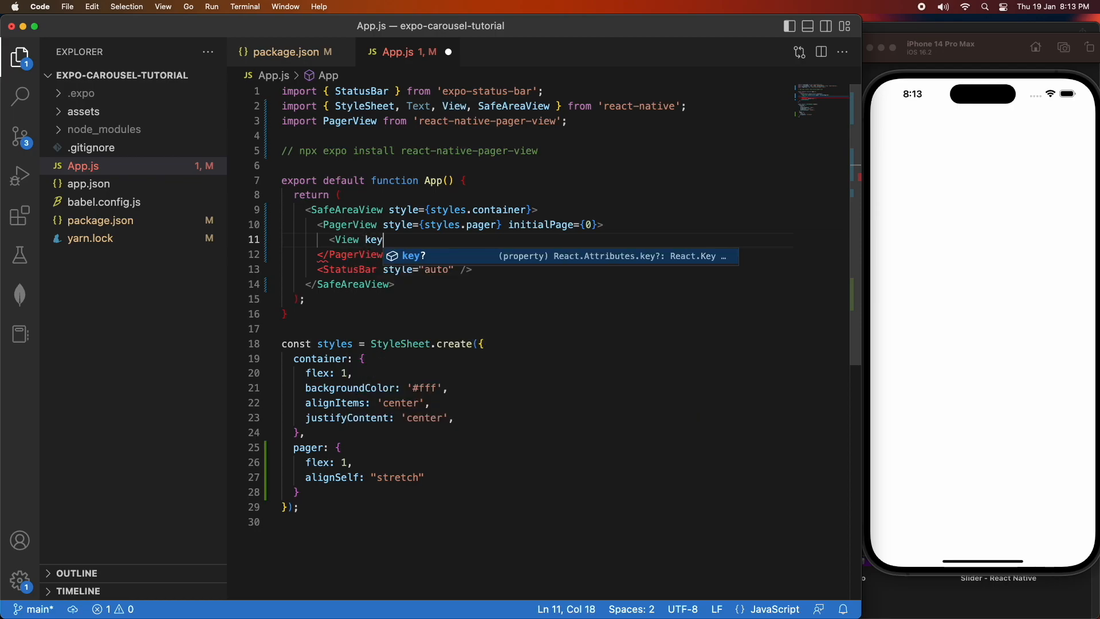
type("=\"")
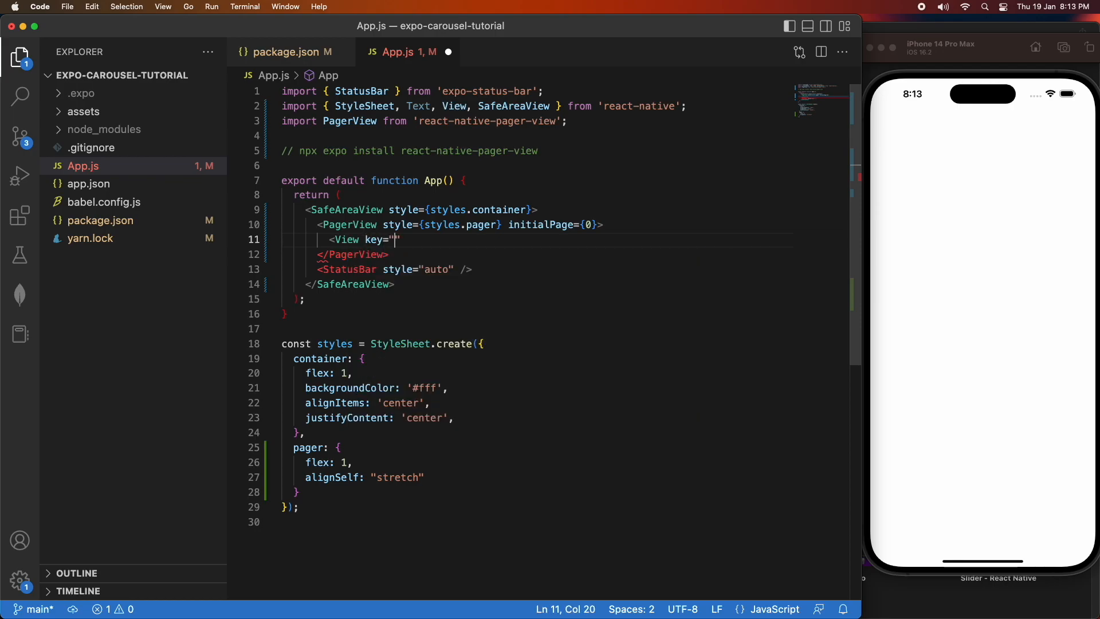
type("1")
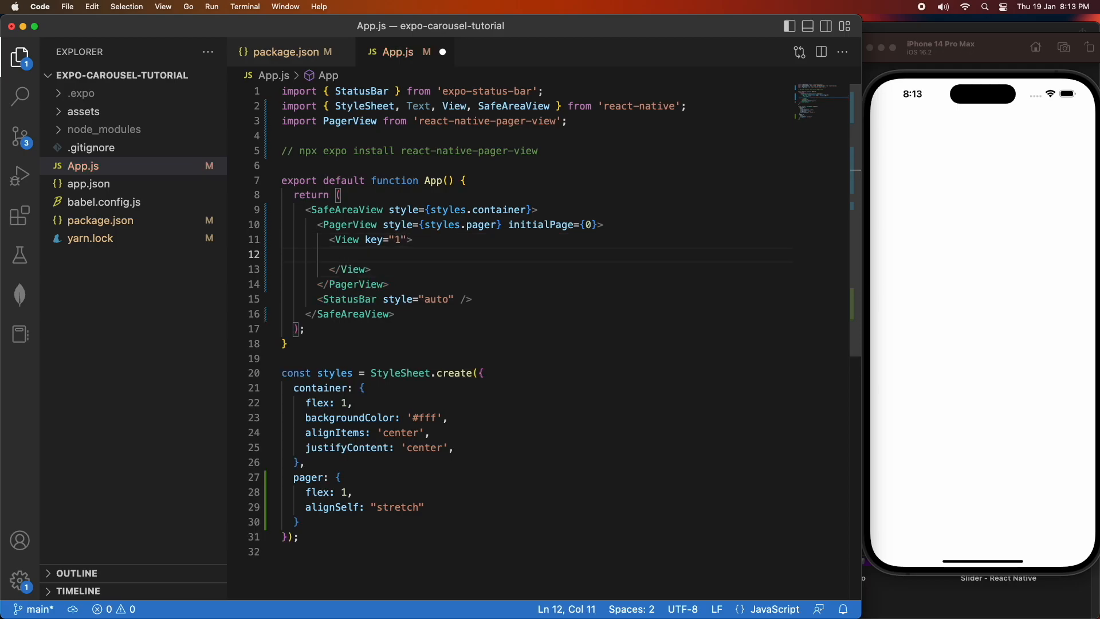
type("<Text></Text>")
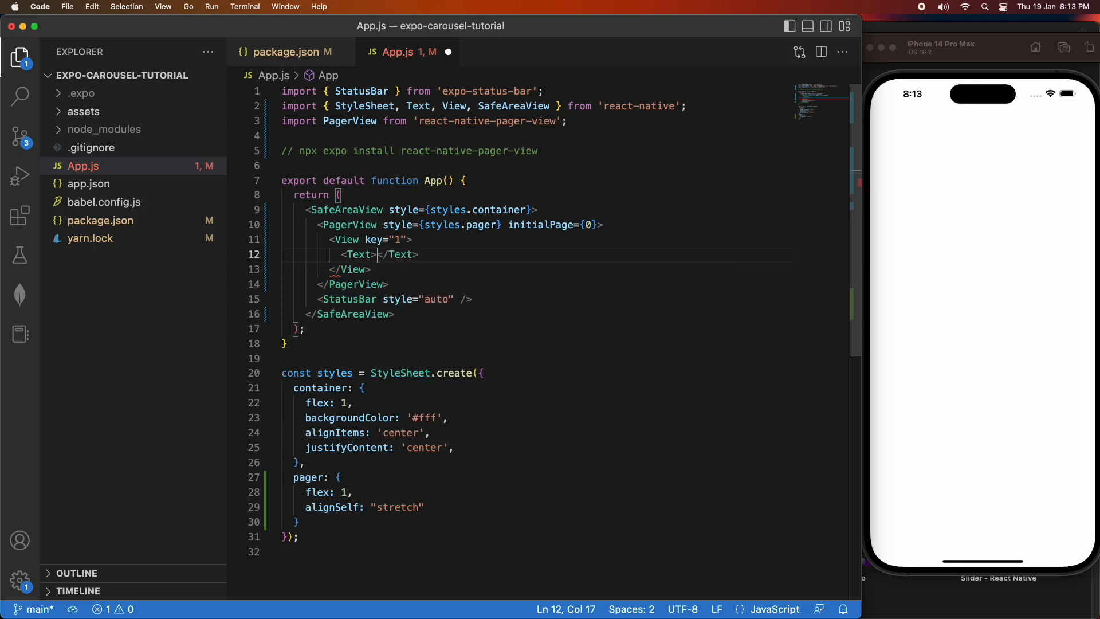
type("Page 1")
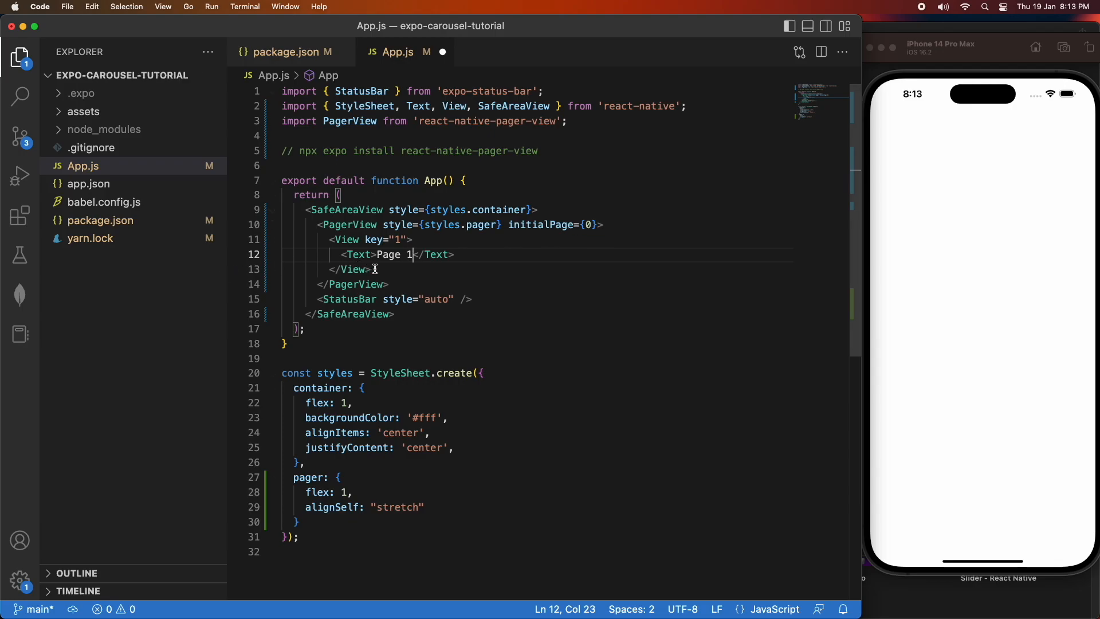
left_click_drag(328, 239, 372, 269)
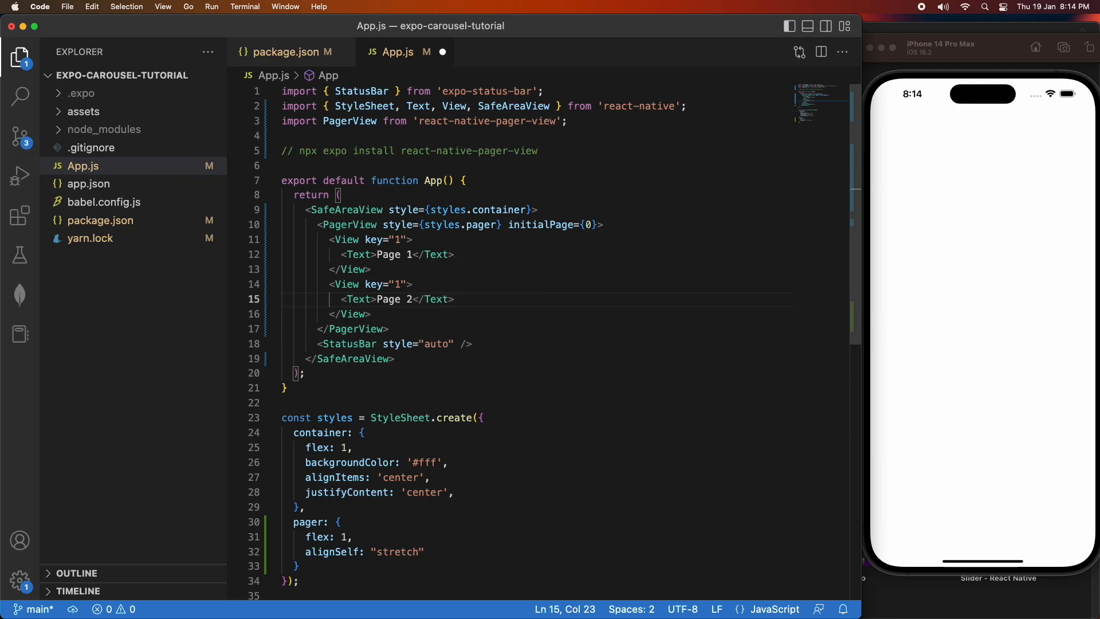
- Change the duplicated page's key to "2"
key("Backspace")
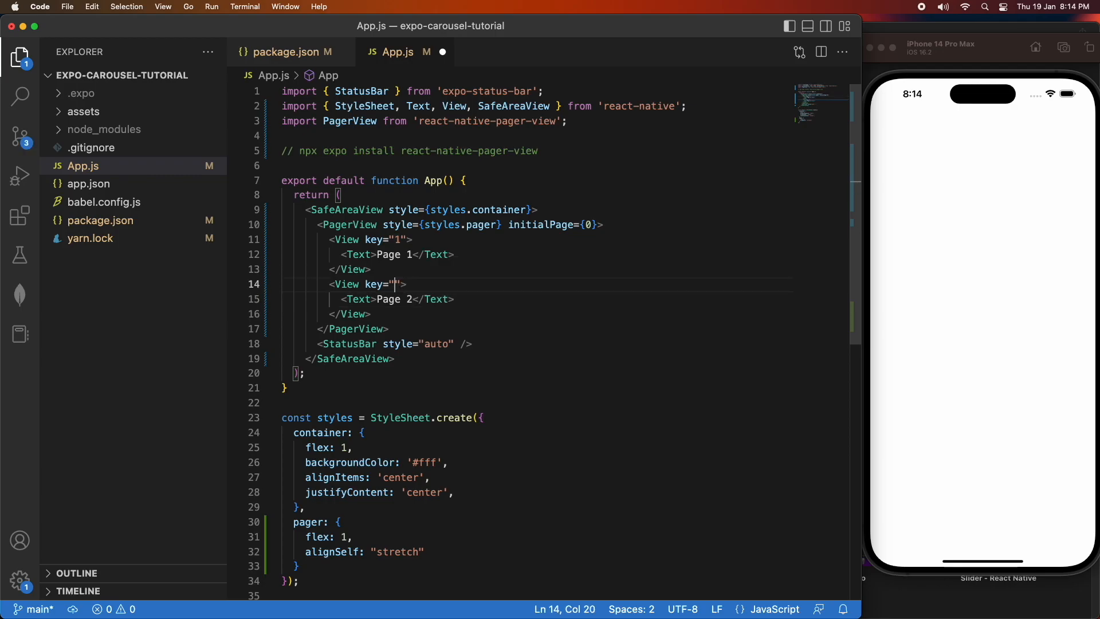
type("2")
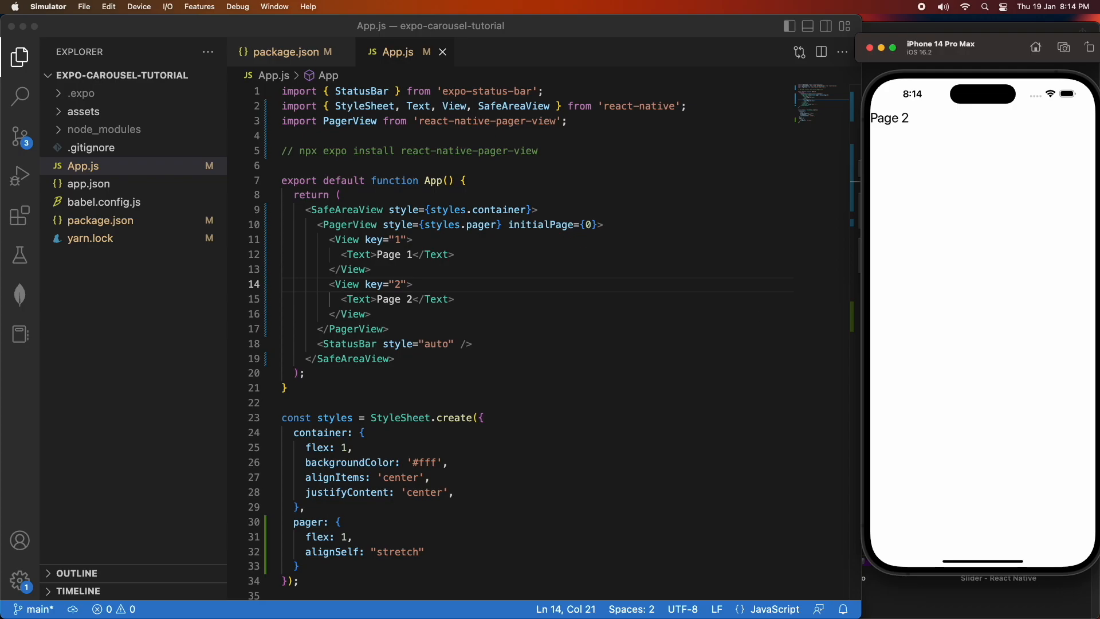
mouse_move(693, 211)
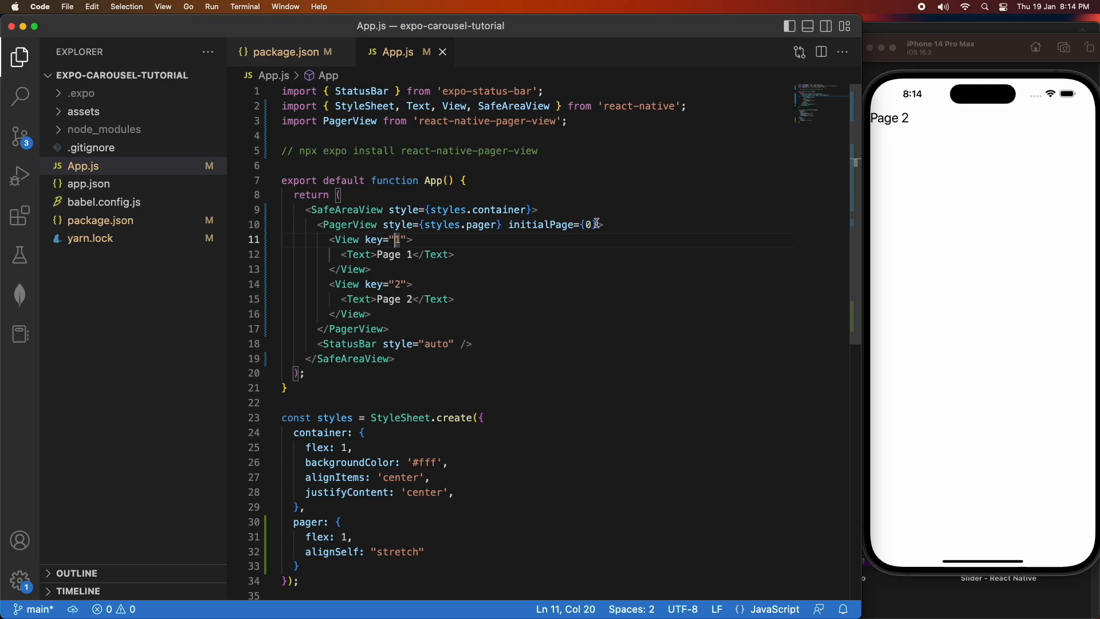
- Add orientation="vertical" to the PagerView tag
type("orientation=")
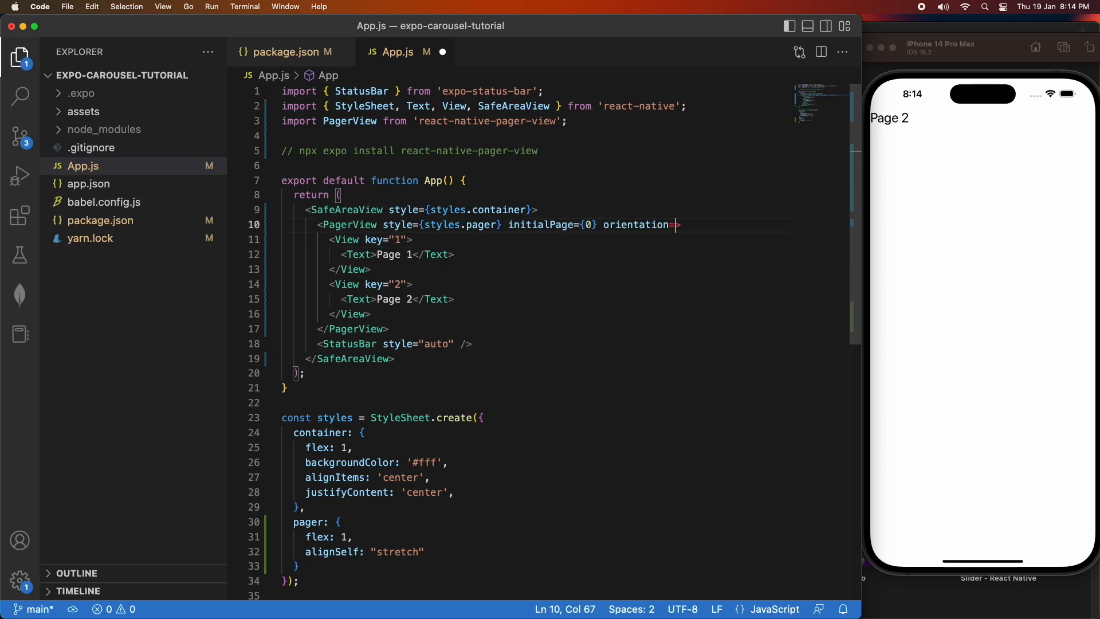
type("\"vertic")
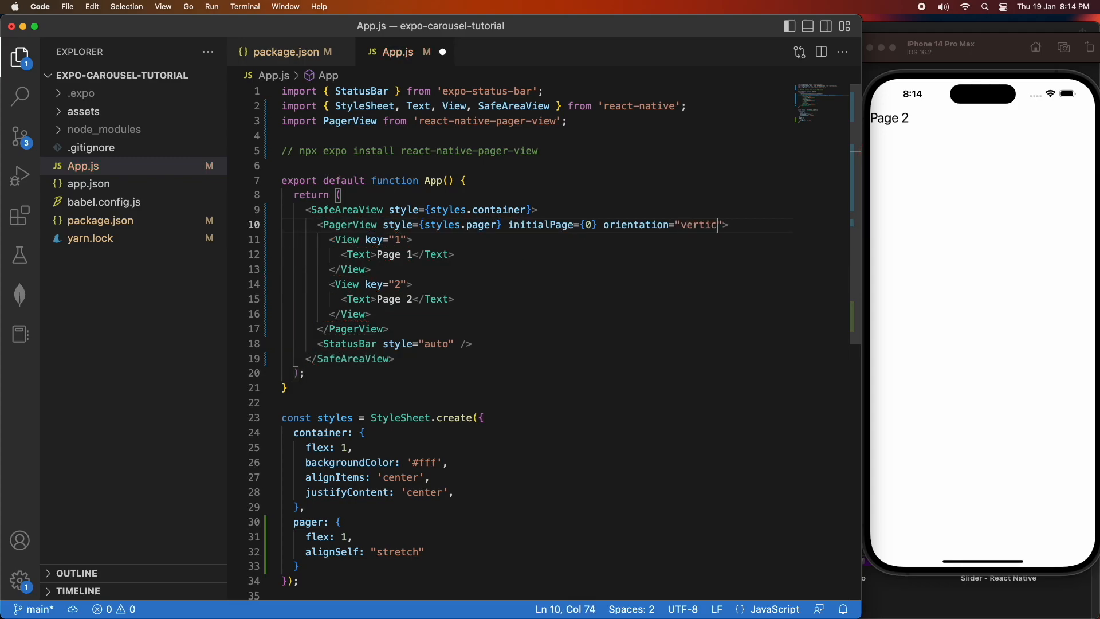
type("al")
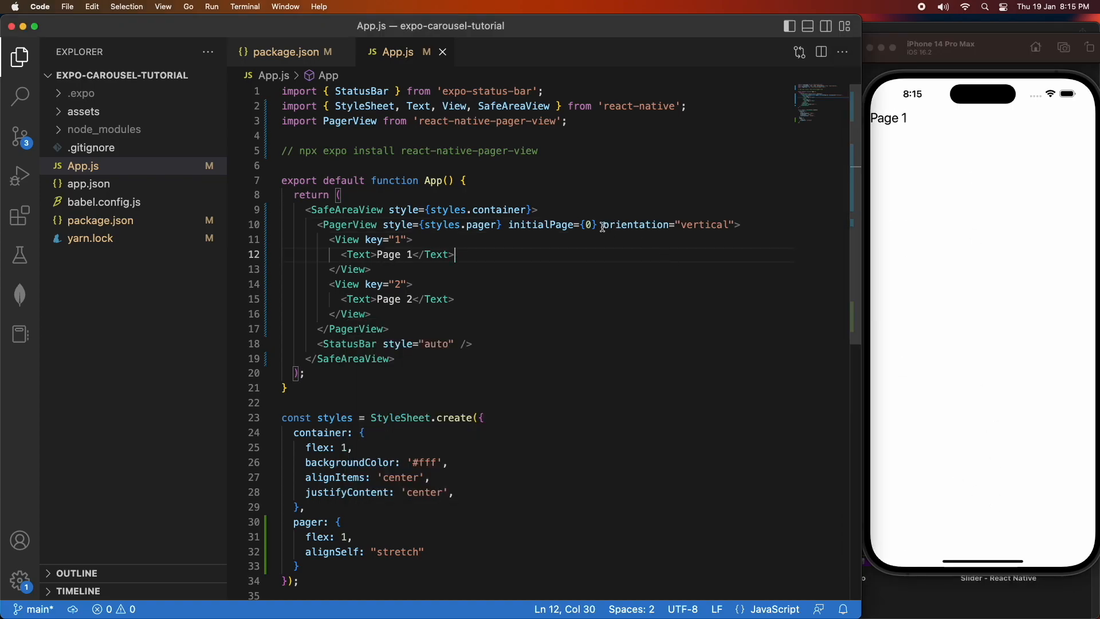
- Delete orientation="vertical" and put each PagerView prop on its own line
left_click_drag(601, 225, 732, 224)
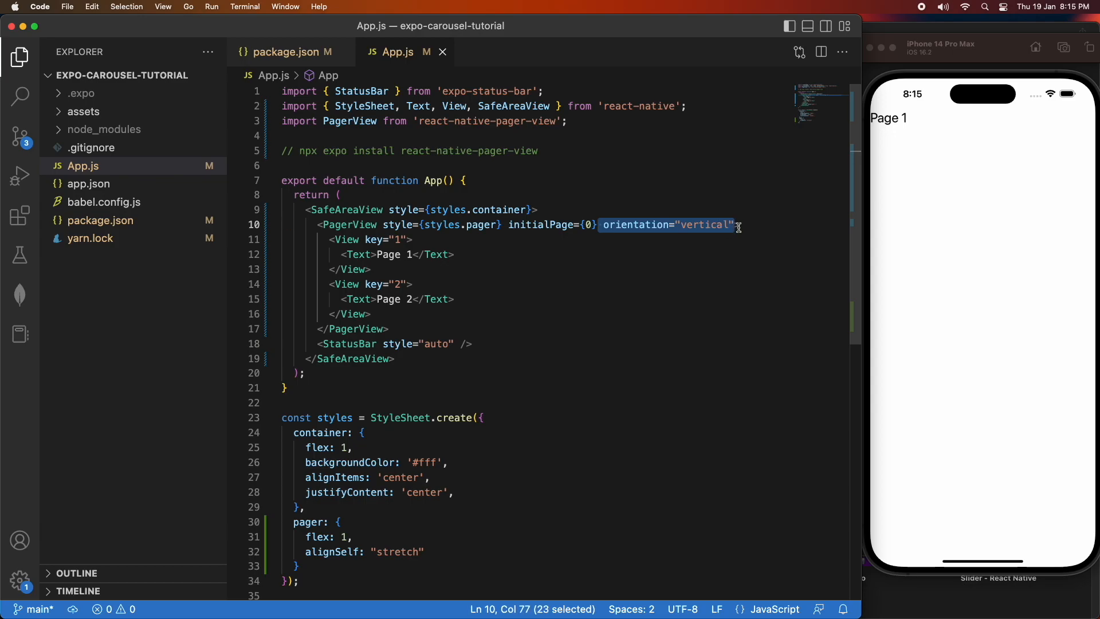
key("Backspace")
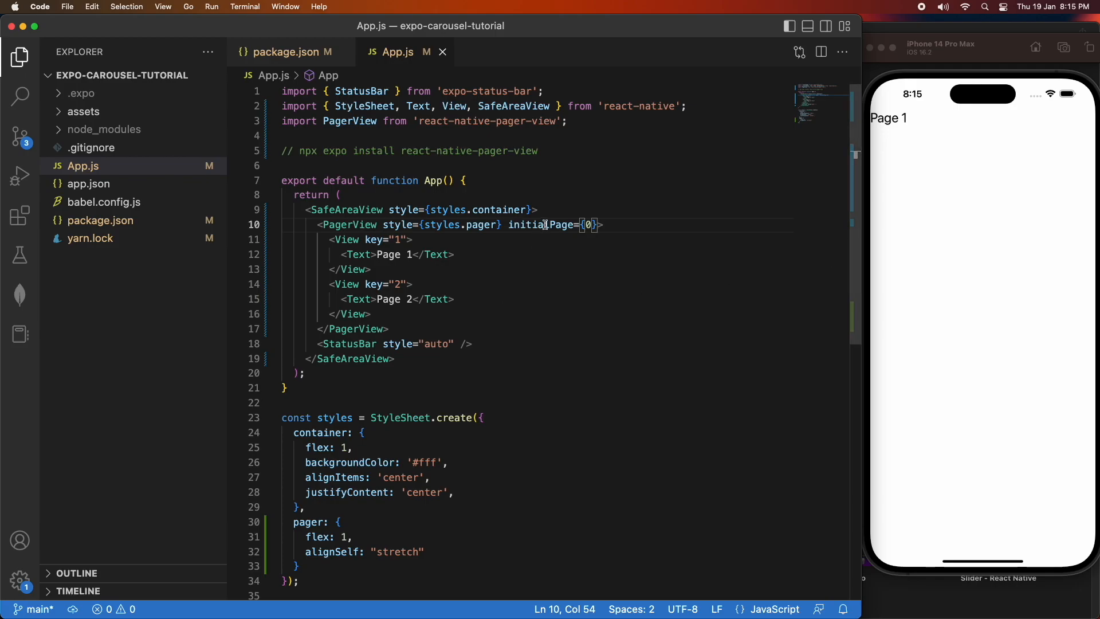
double_click(538, 225)
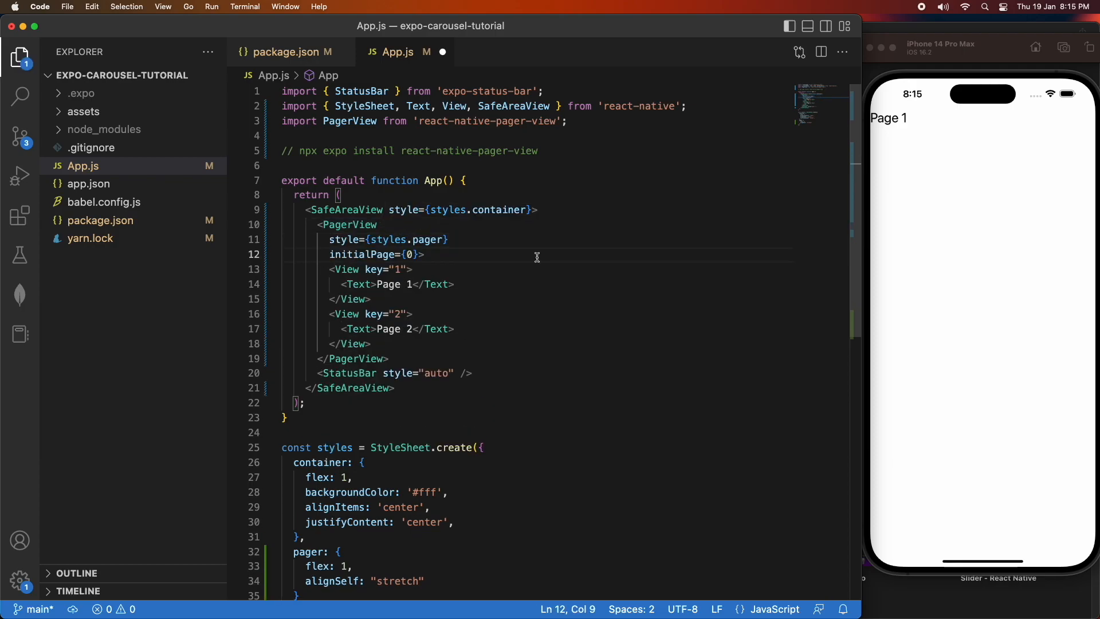
double_click(362, 253)
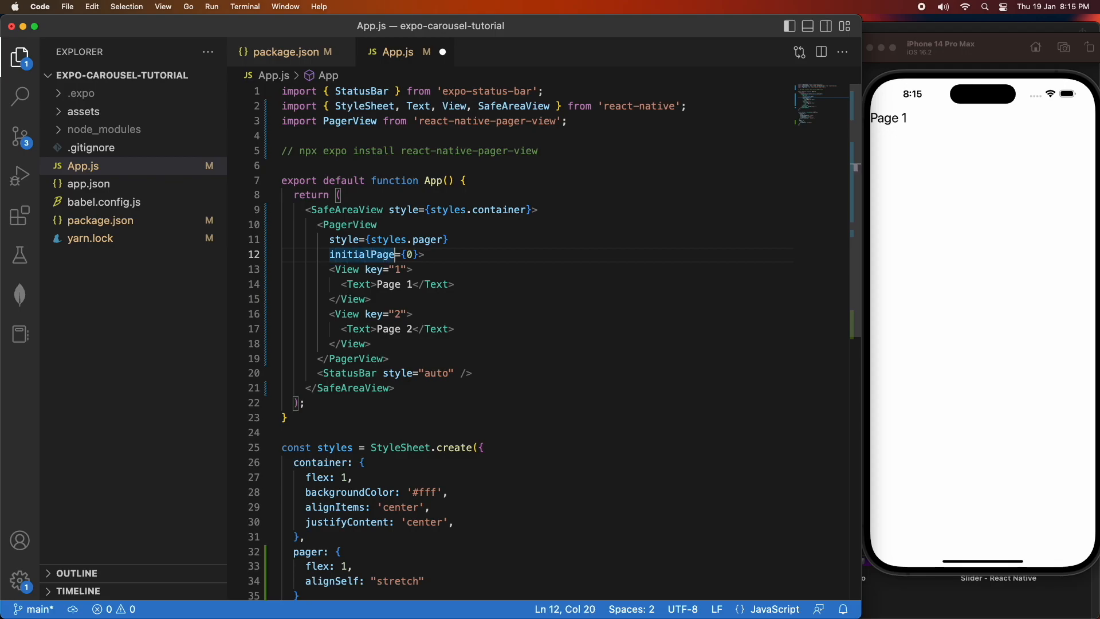
type("o>")
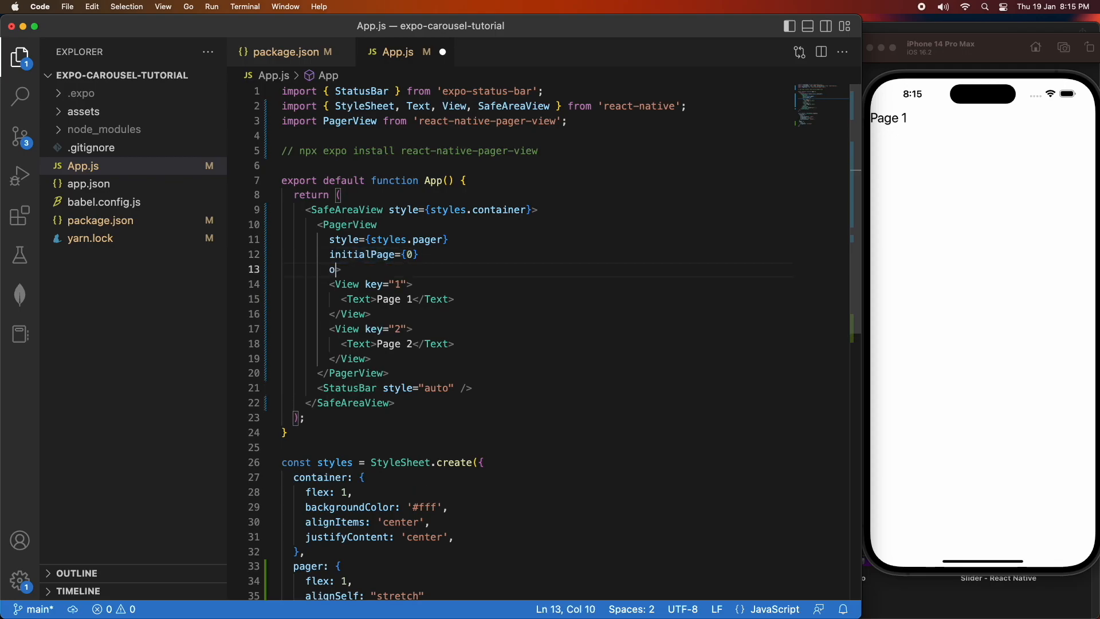
- Add onPageScroll={(e) => console.log(e)} to the PagerView
type("nPageScroll")
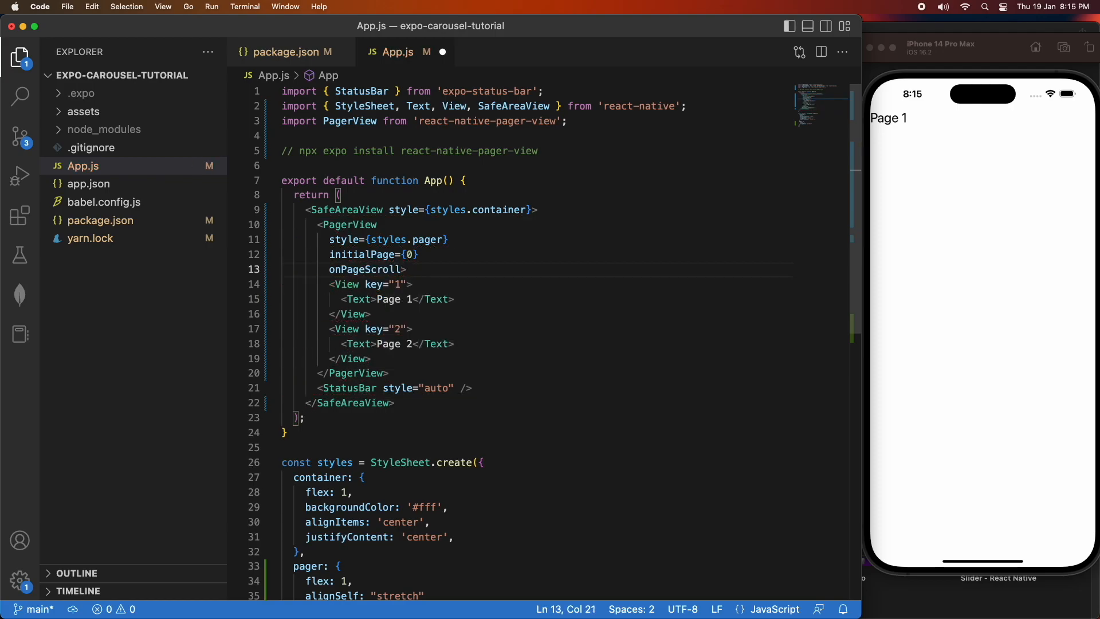
type("=")
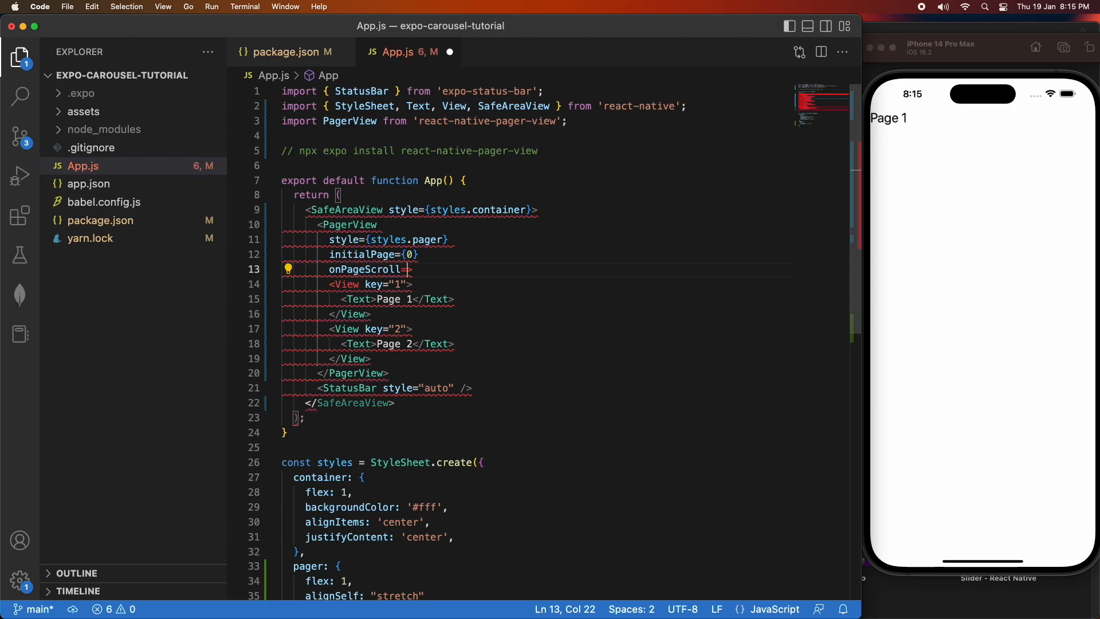
type("{()}")
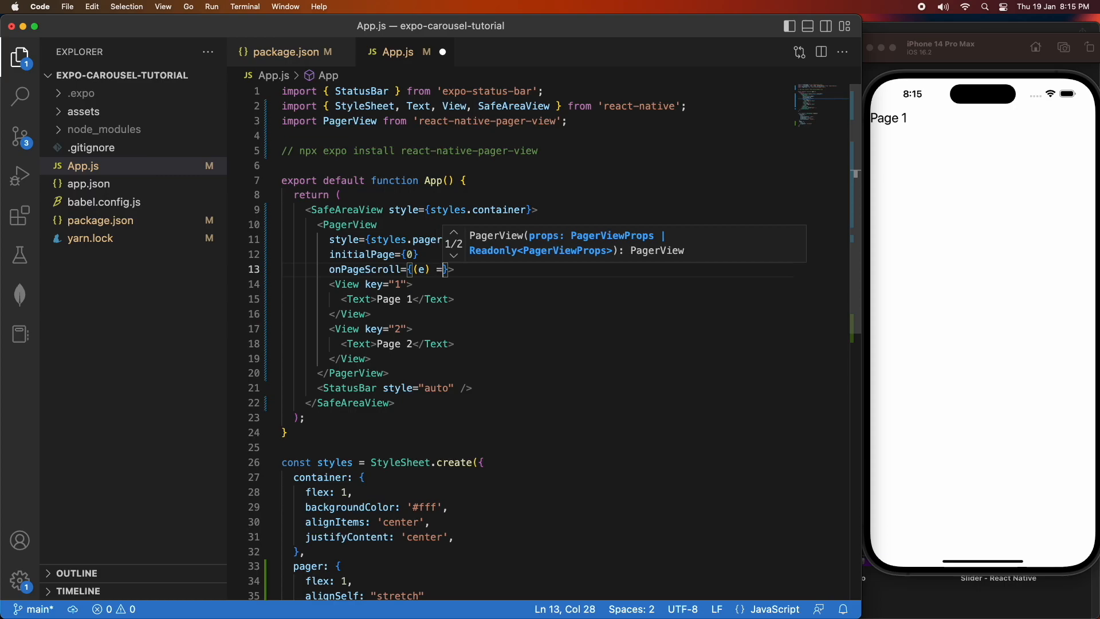
type("console.")
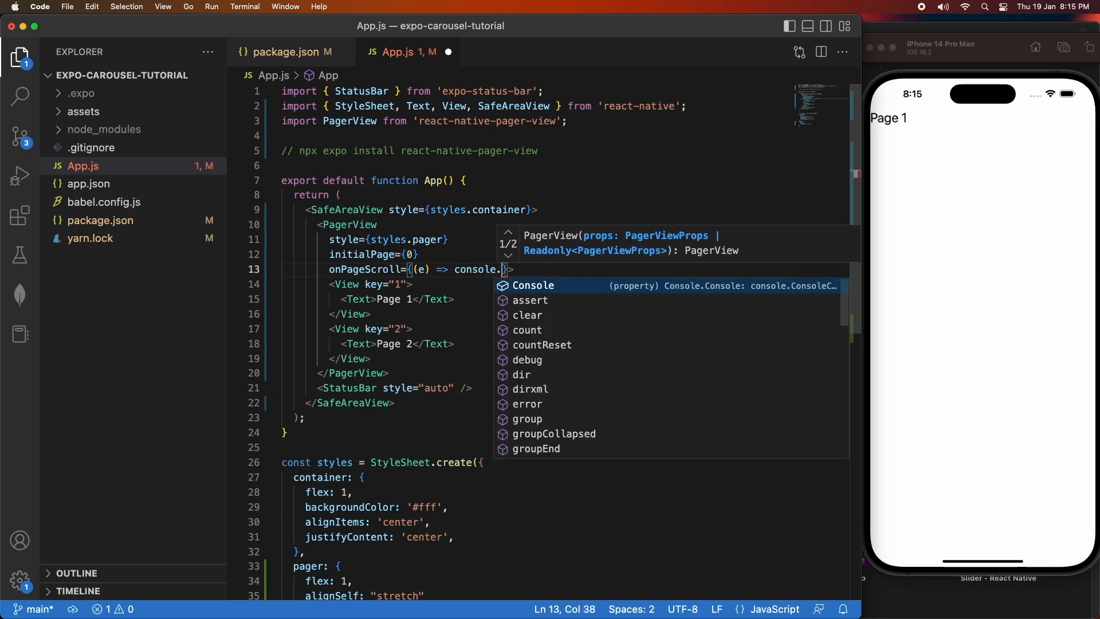
type("log(e")
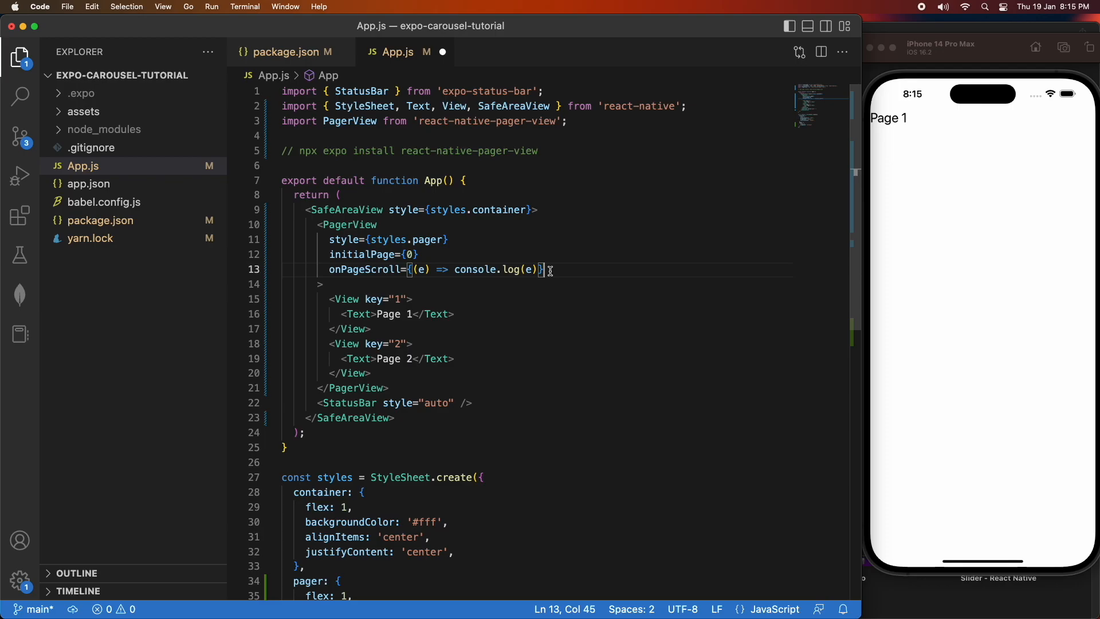
type("onPageSelected={(e) => co")
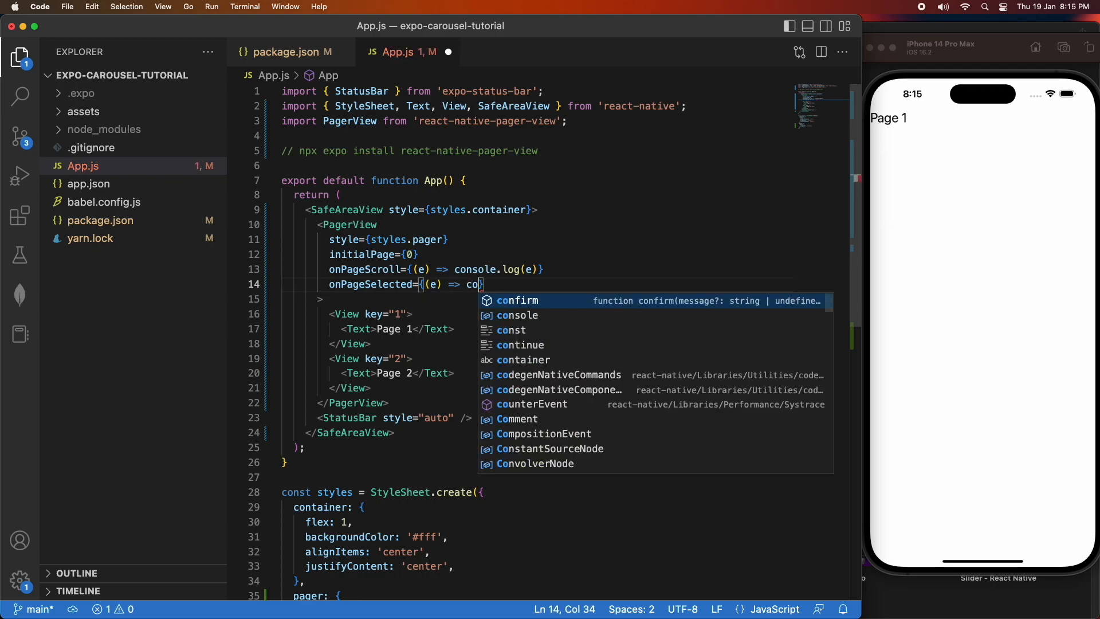
- Complete the onPageSelected and onPageScrollStateChanged console.log handlers and save App.js
type("nsole.log;")
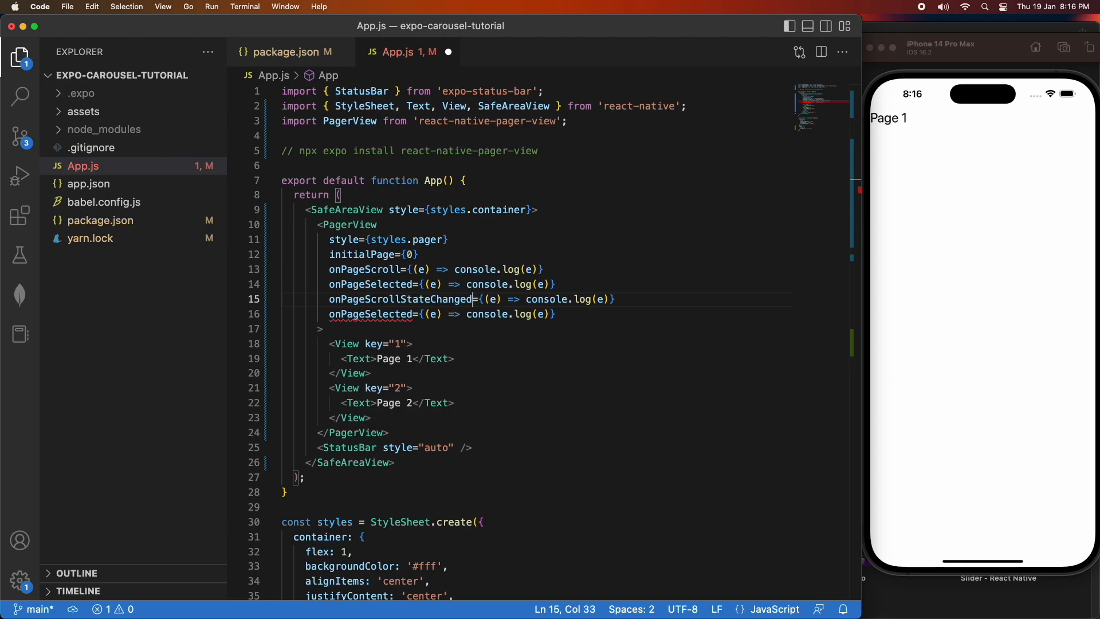
mouse_move(1017, 449)
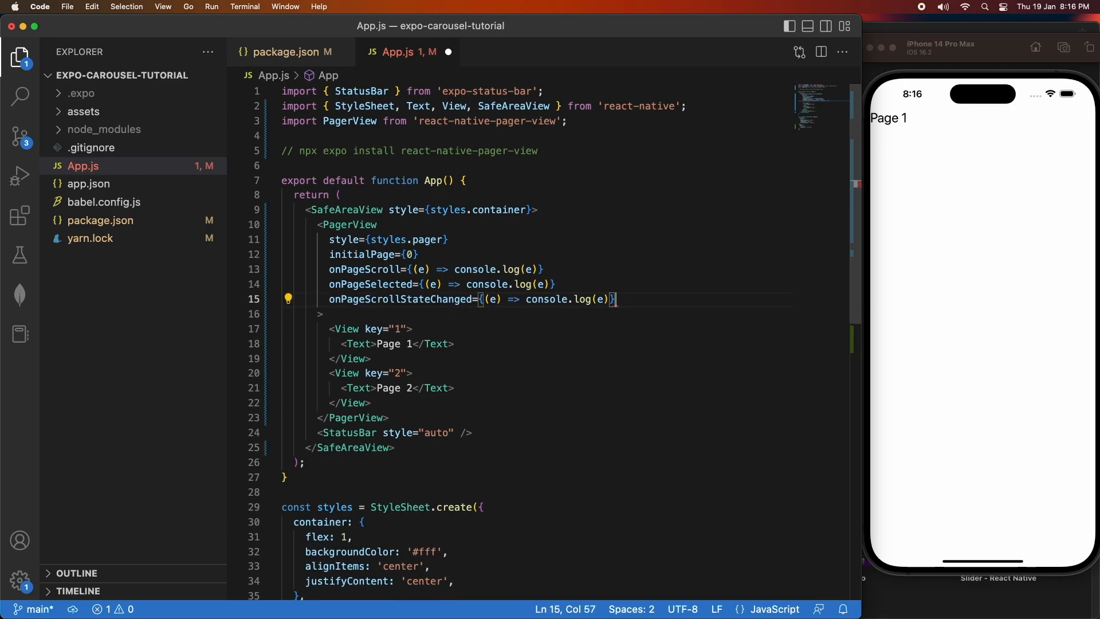
key("cmd+s")
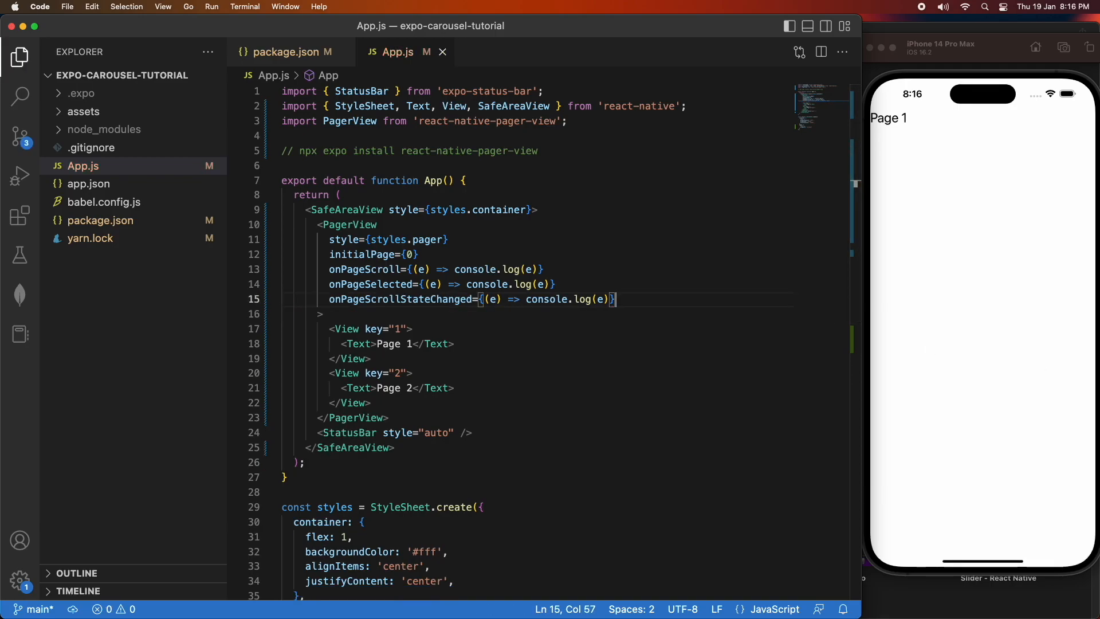
- Swipe the app in iPhone Simulator over to Page 2 while the Expo terminal logs pager events
left_click(983, 271)
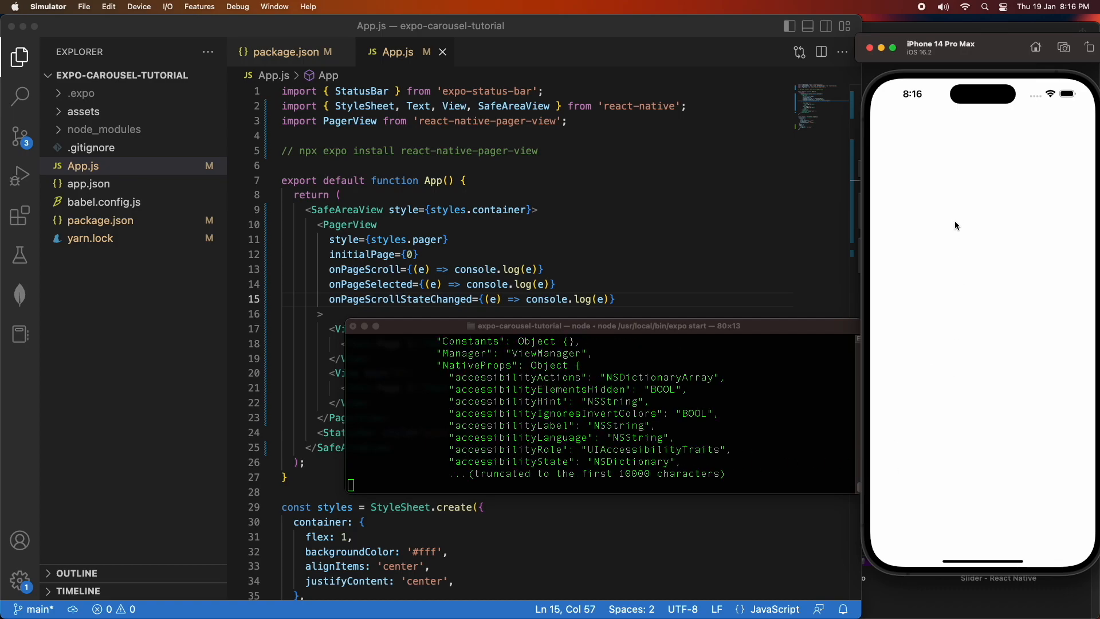
mouse_move(599, 497)
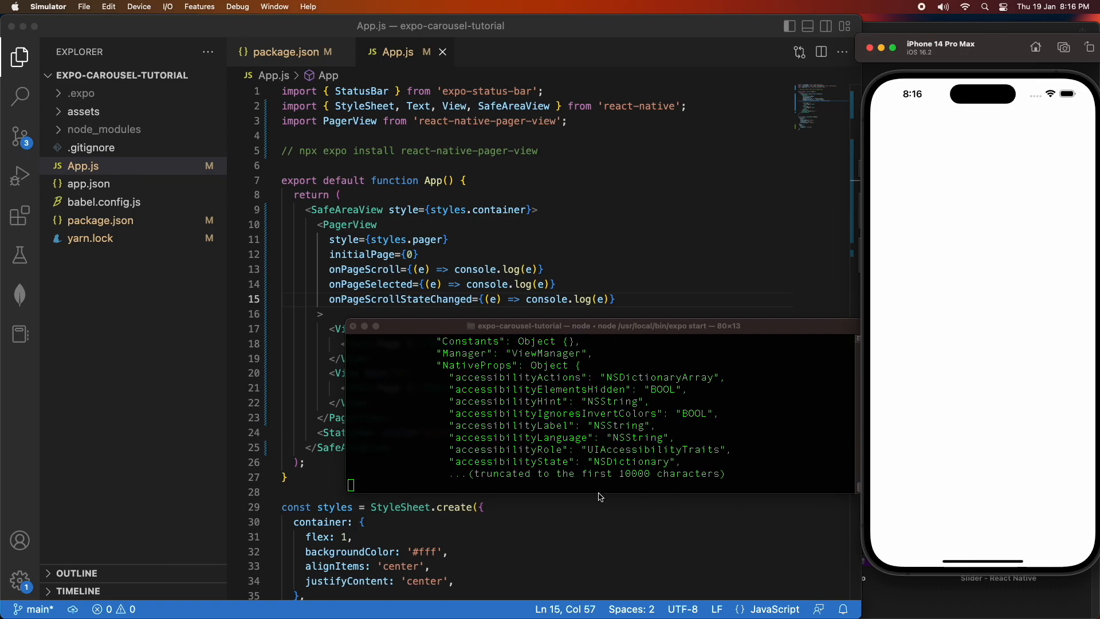
left_click(753, 448)
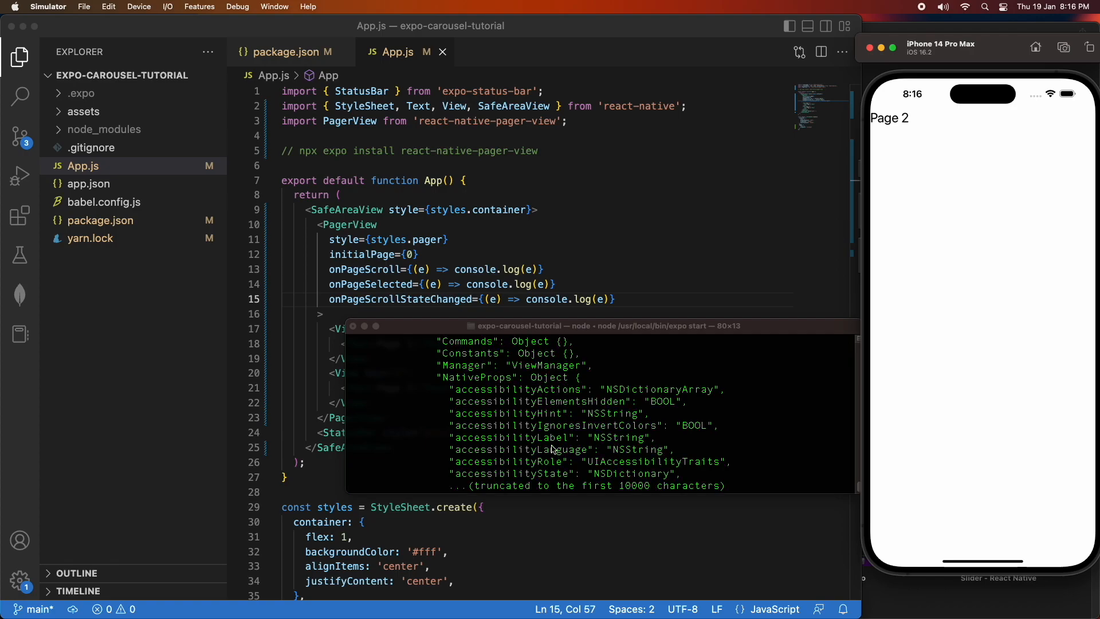
scroll("down", 3)
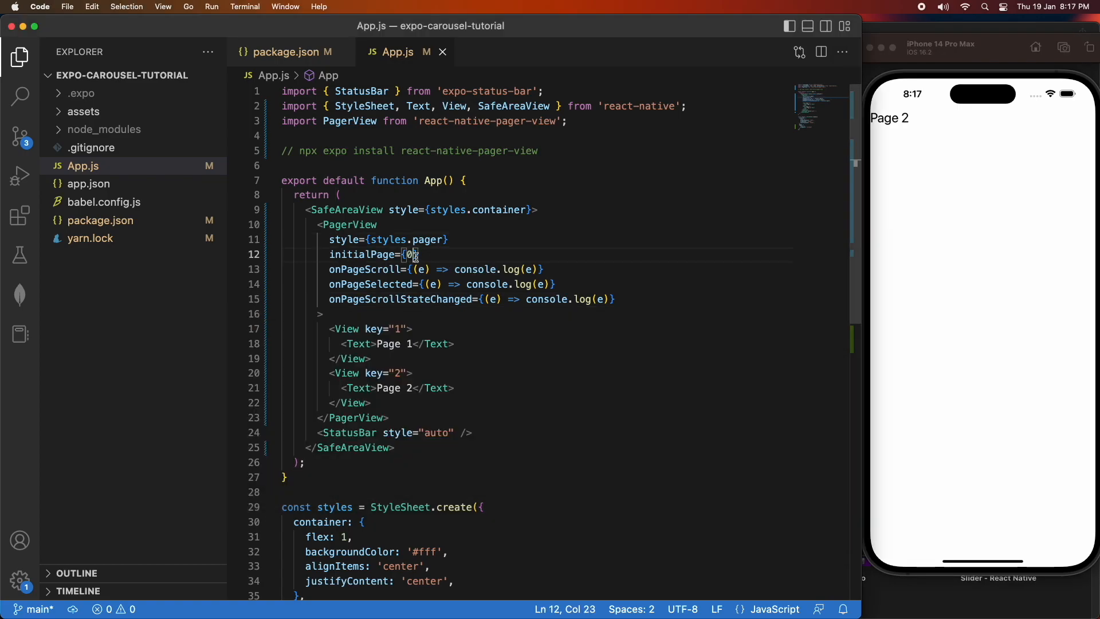
- Change initialPage to {0} and leave a blank line below the closing </PagerView> tag
key("Backspace")
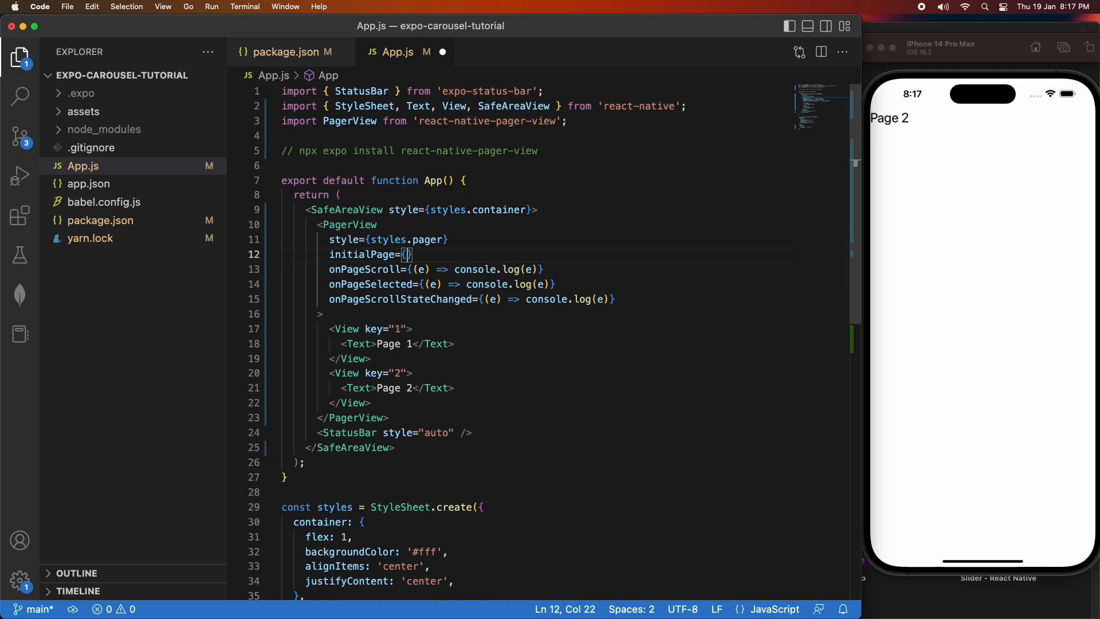
type("1")
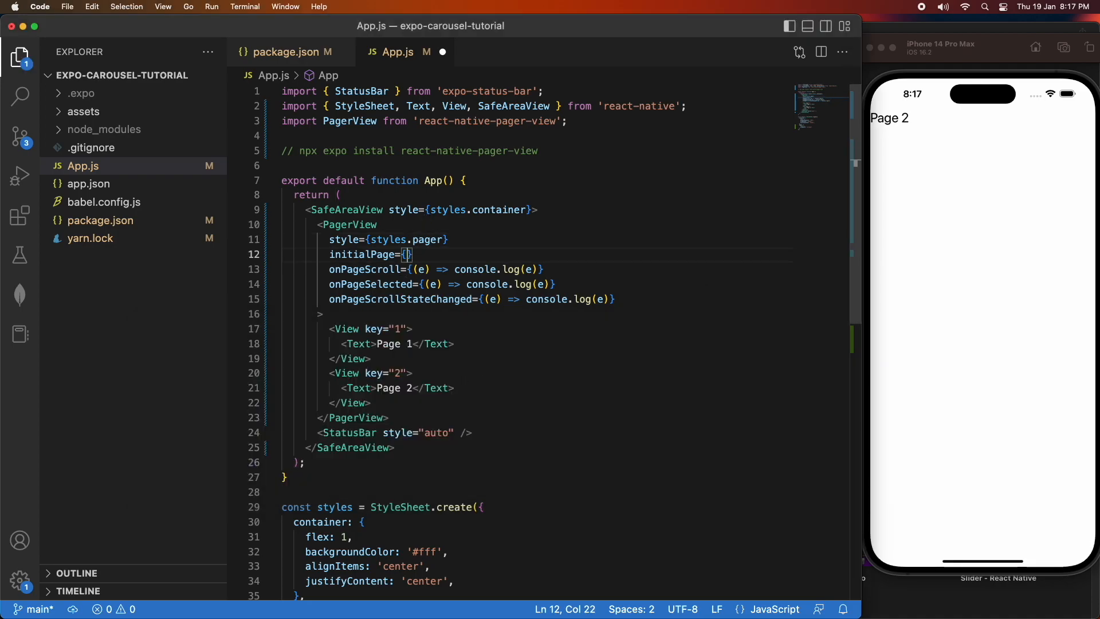
type("0")
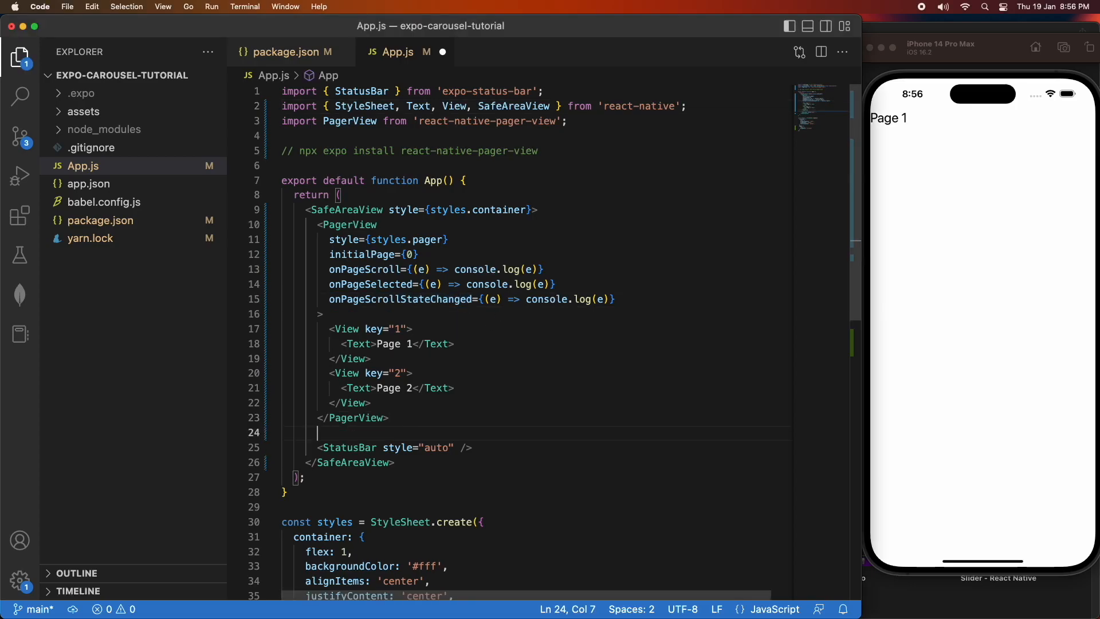
- Add 'Go to Pg 1' and 'Go to Pg 2' Buttons with console.log onPress handlers, then save
type("<Button t")
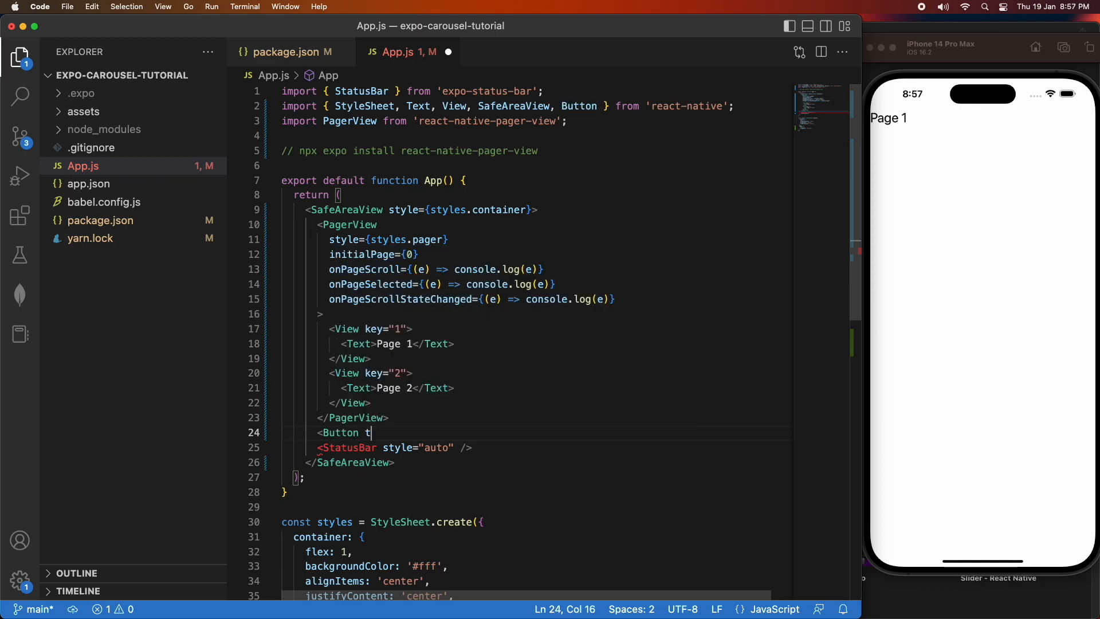
type("itle=")
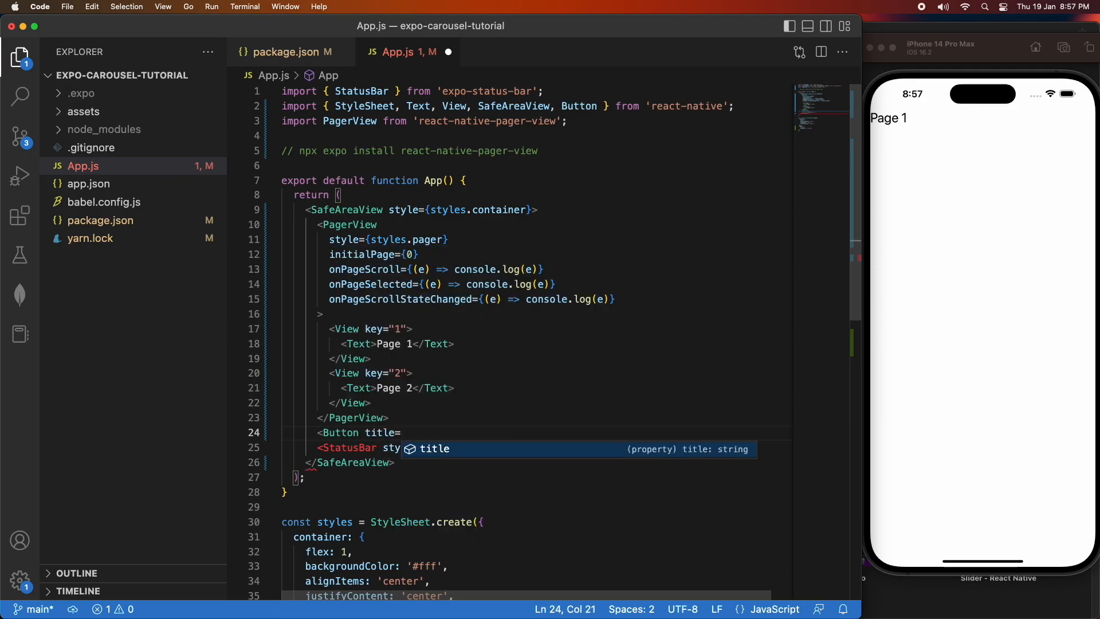
type("\"g")
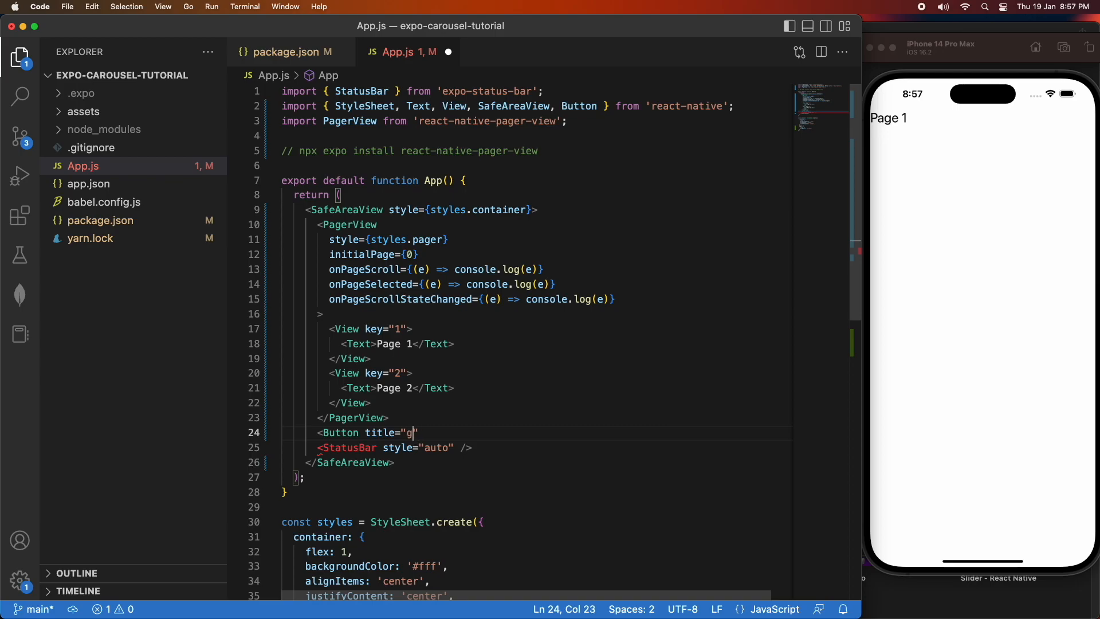
type("o to P")
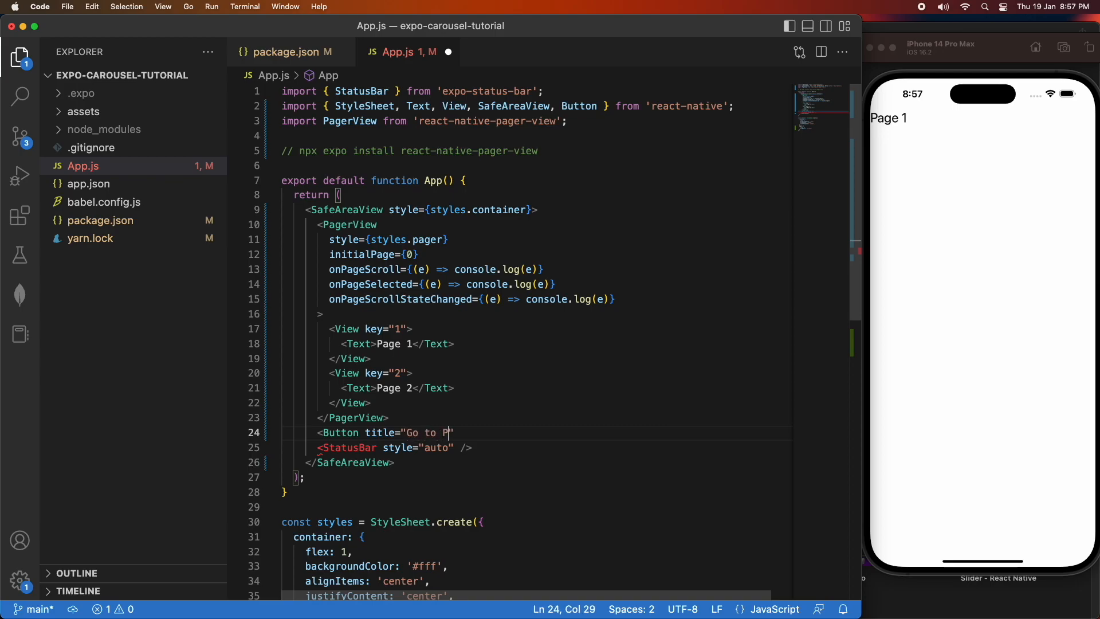
type("g 1")
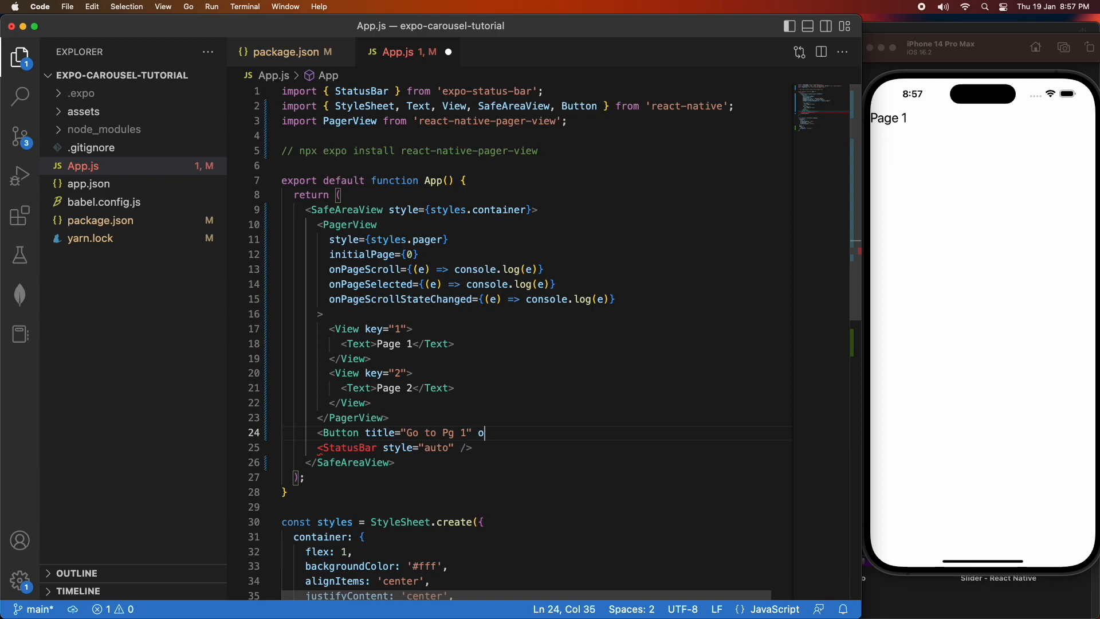
type("nPress={")
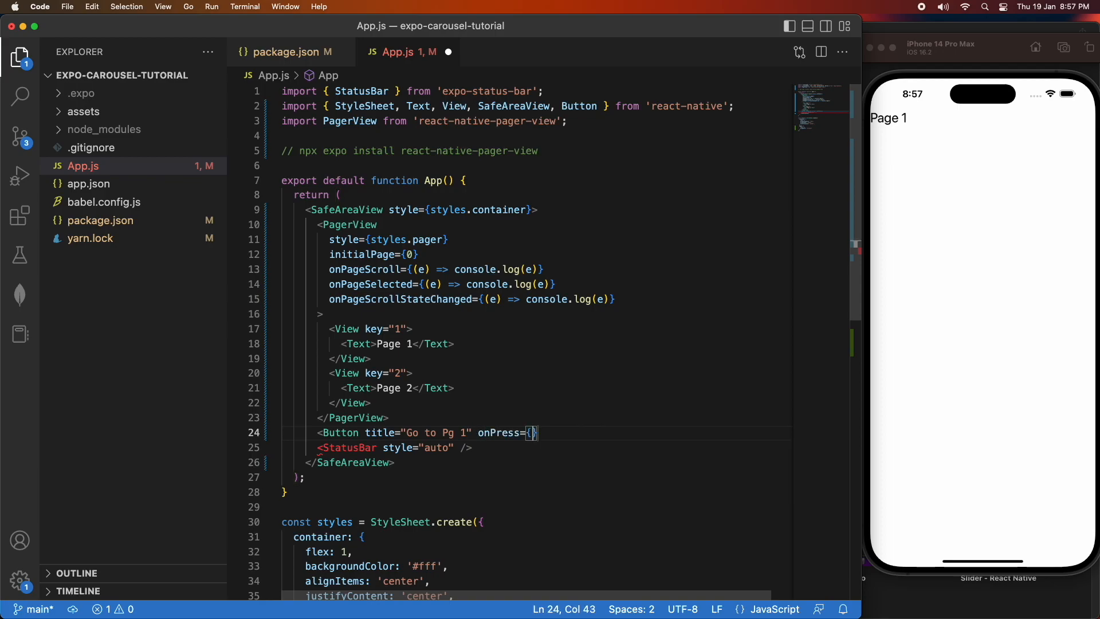
type("() =>")
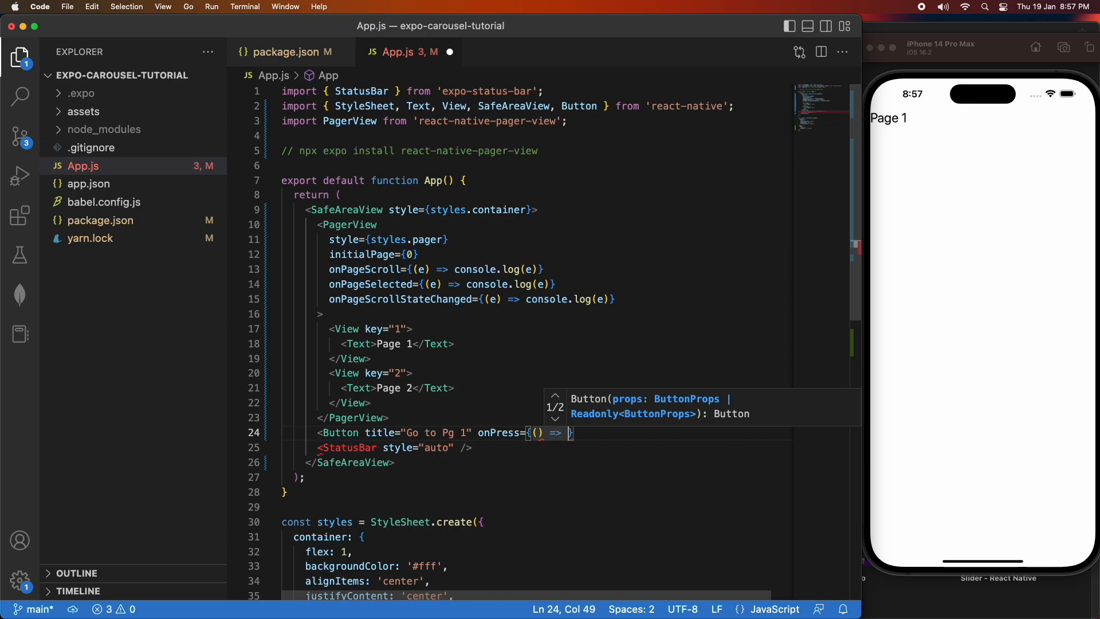
type("console.log(\"go to pg 1\"")
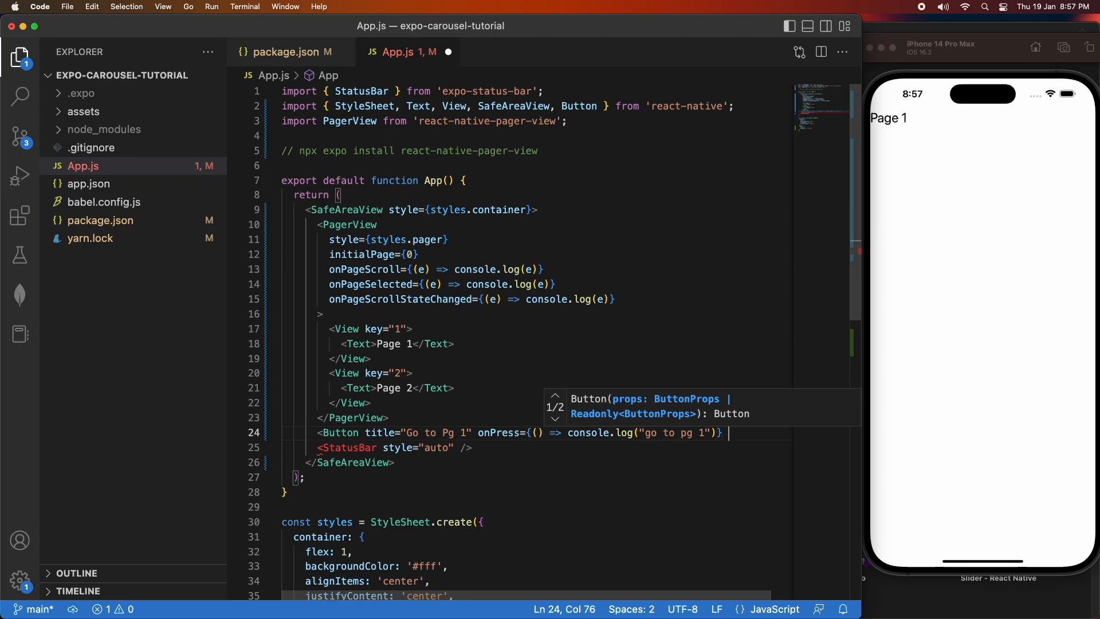
type("/>")
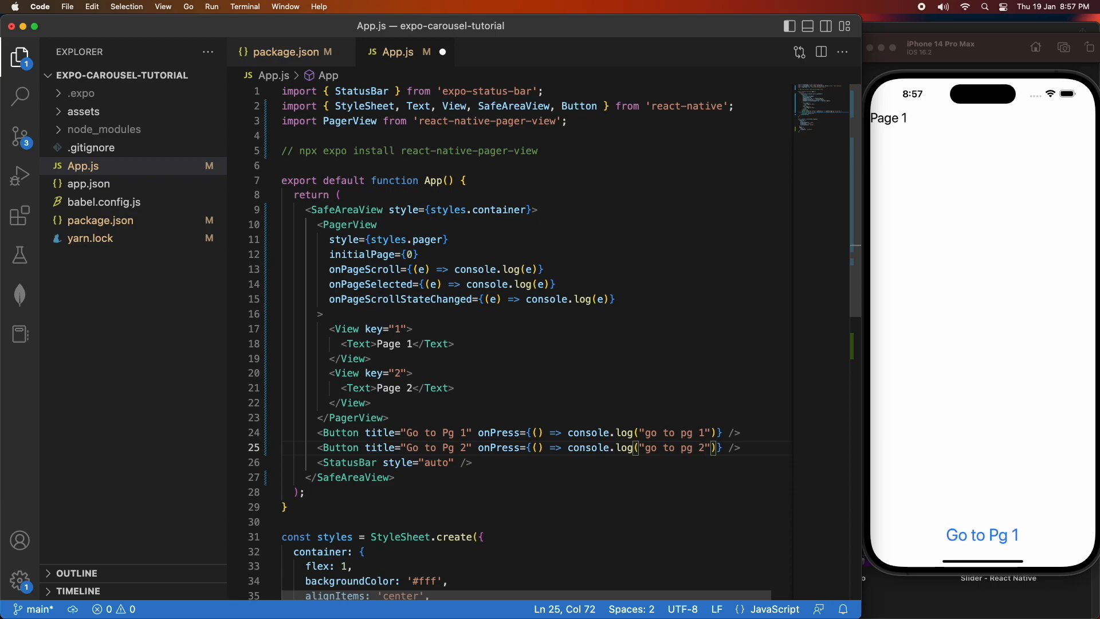
key("cmd+s")
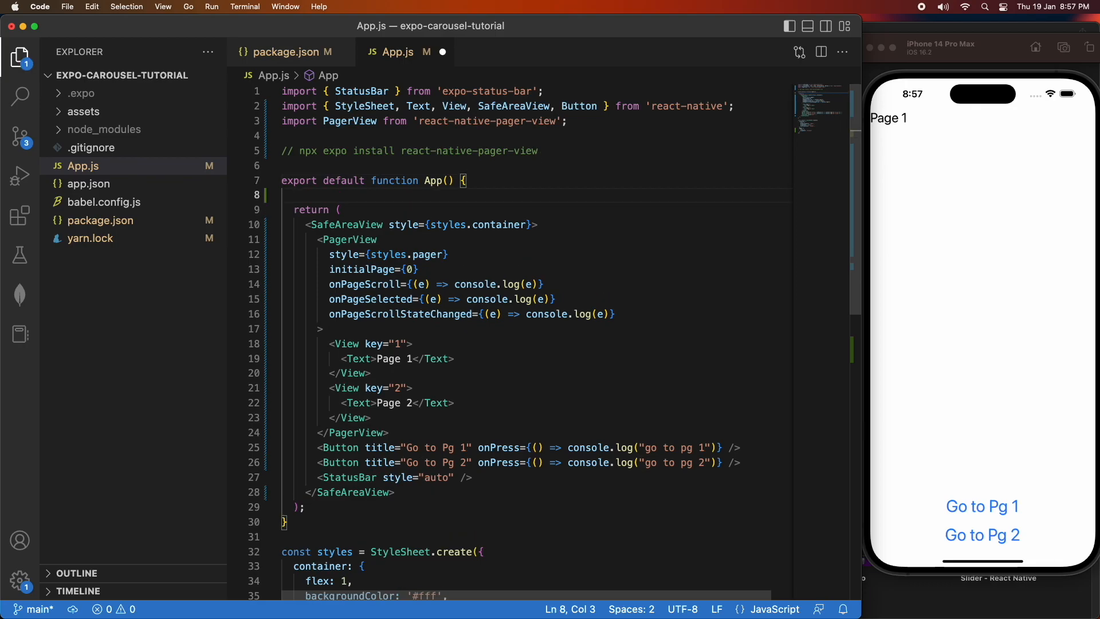
- Declare const ref = useRef(); above the return statement
type("const ref")
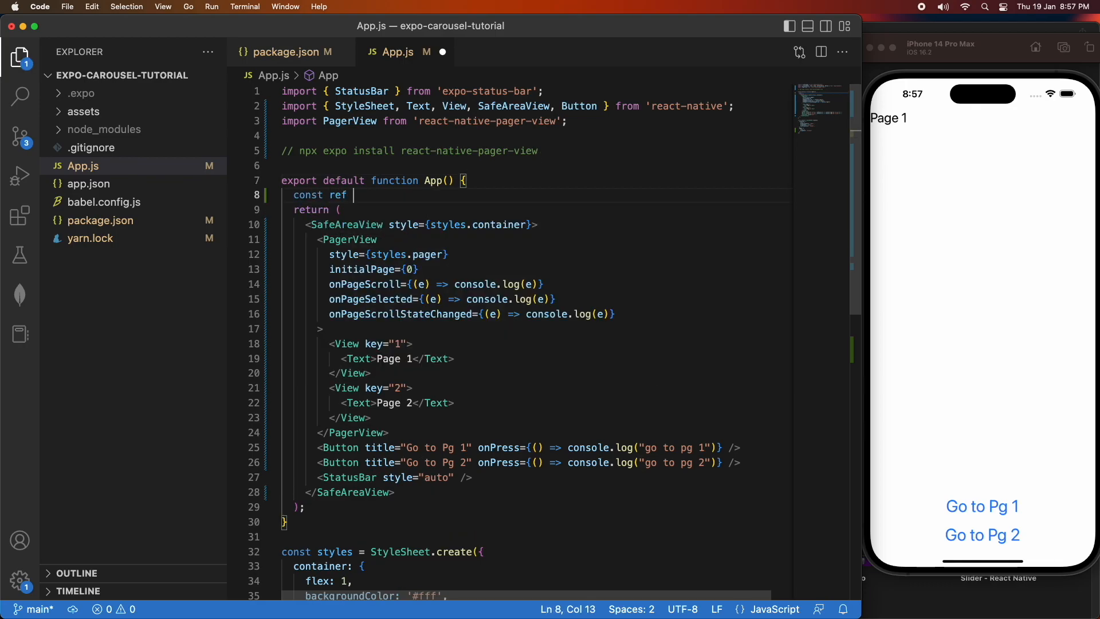
type("= useRef")
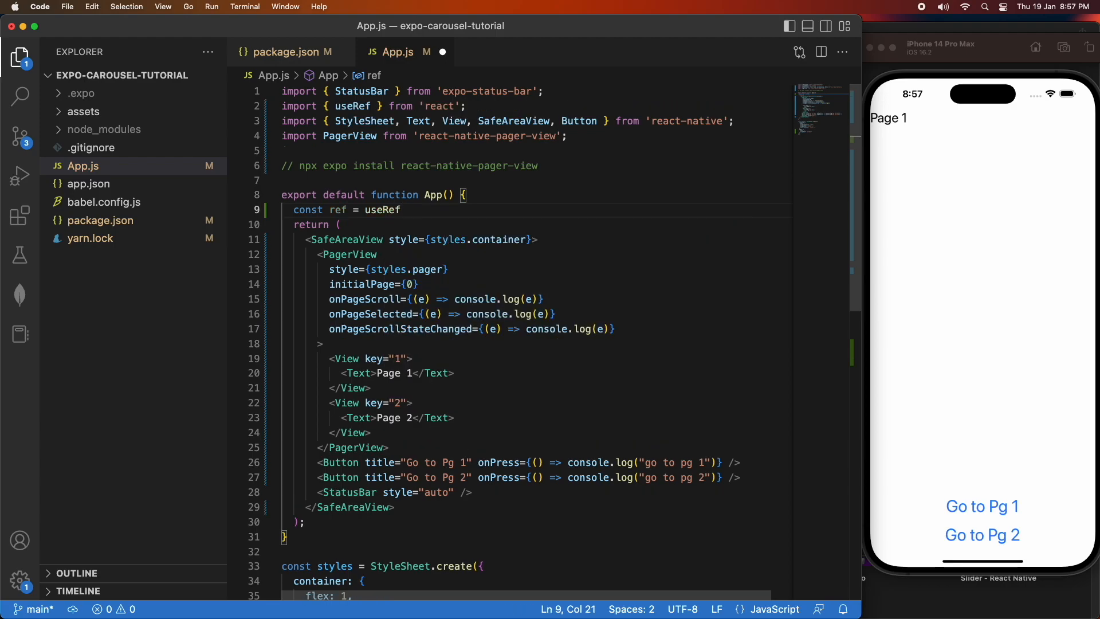
type("();")
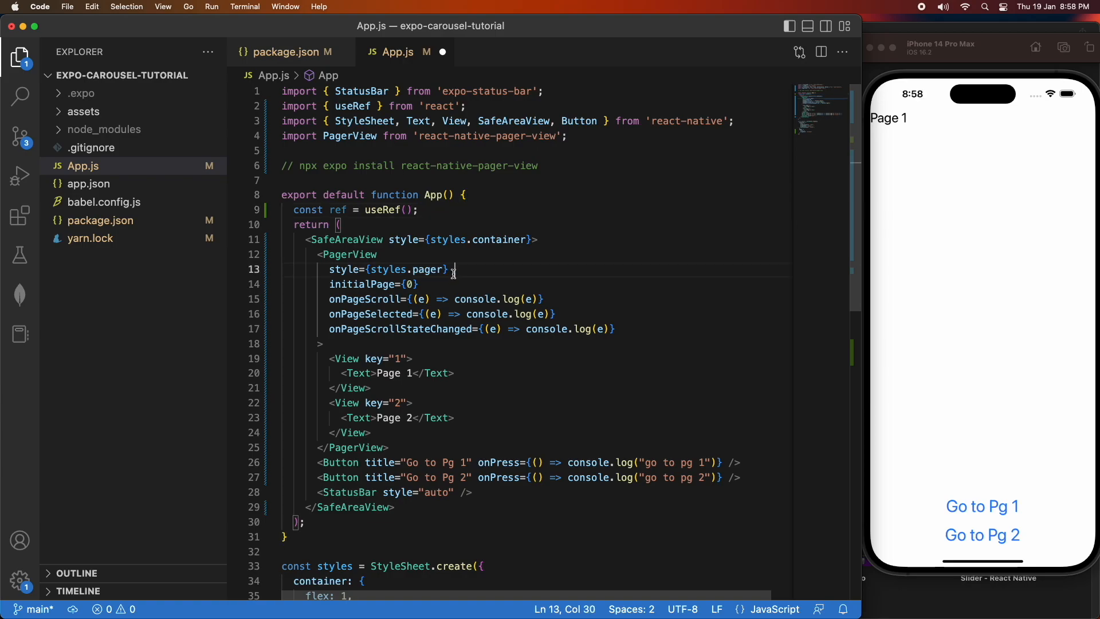
- Attach ref={ref} to the PagerView component
type("ref")
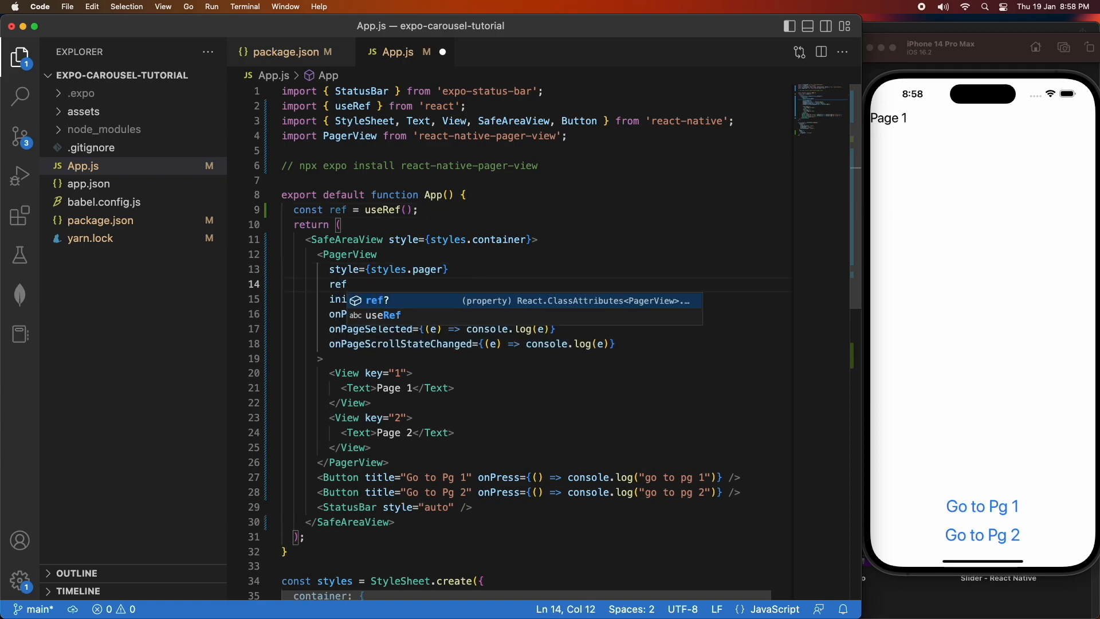
type("=")
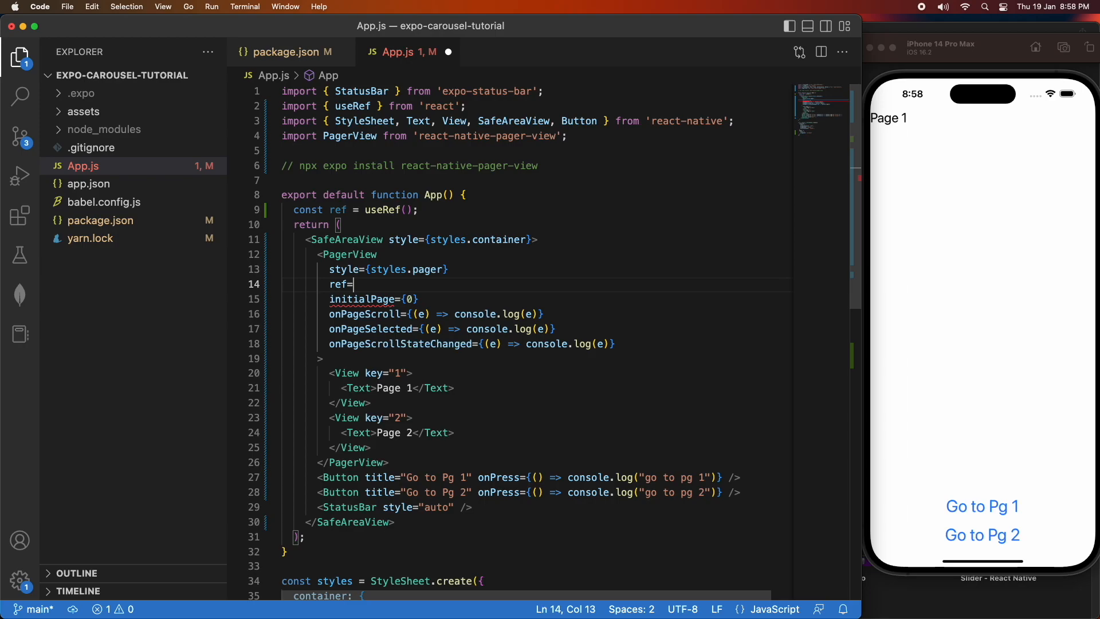
type("{ref}")
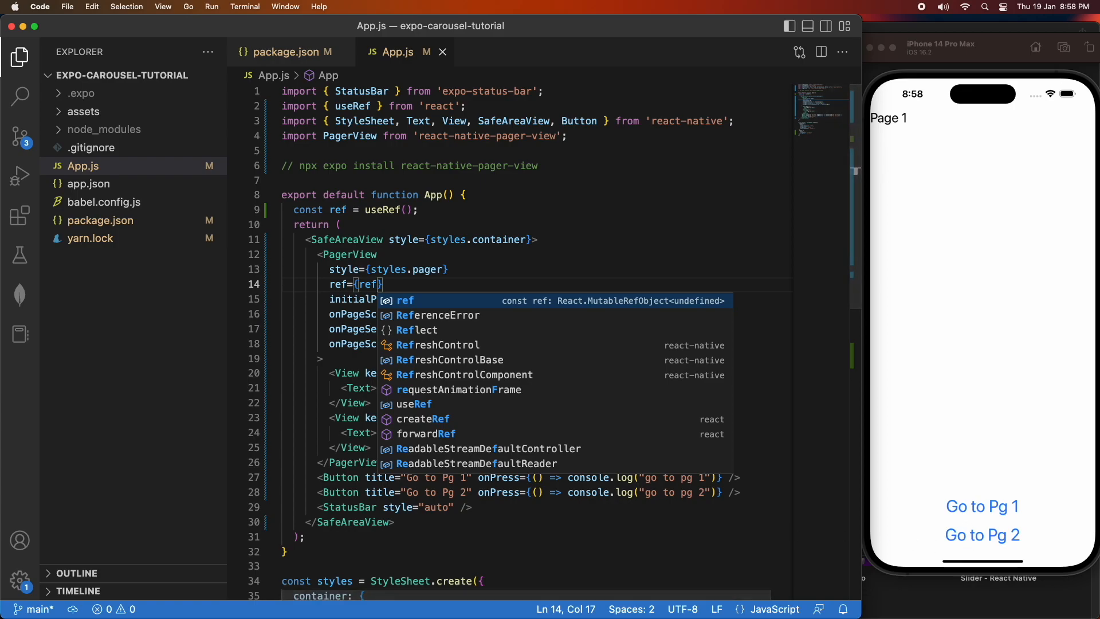
left_click(982, 535)
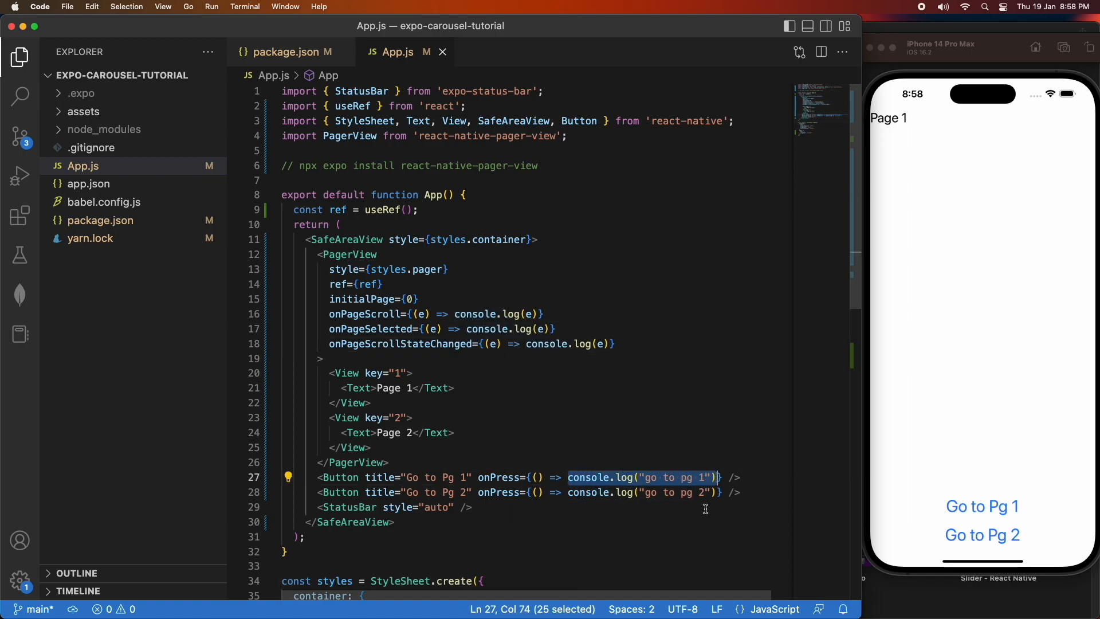
- Replace both buttons' console.log calls with ref.current?.setPage(0) and ref.current?.setPage(1)
type("ref.current?")
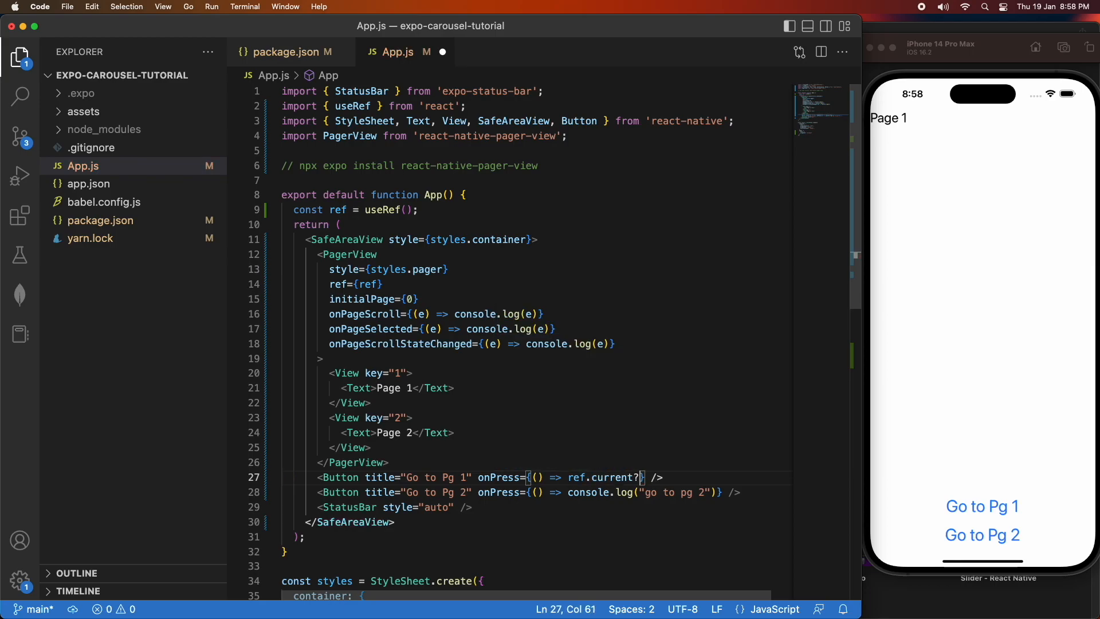
type(".setPage(0")
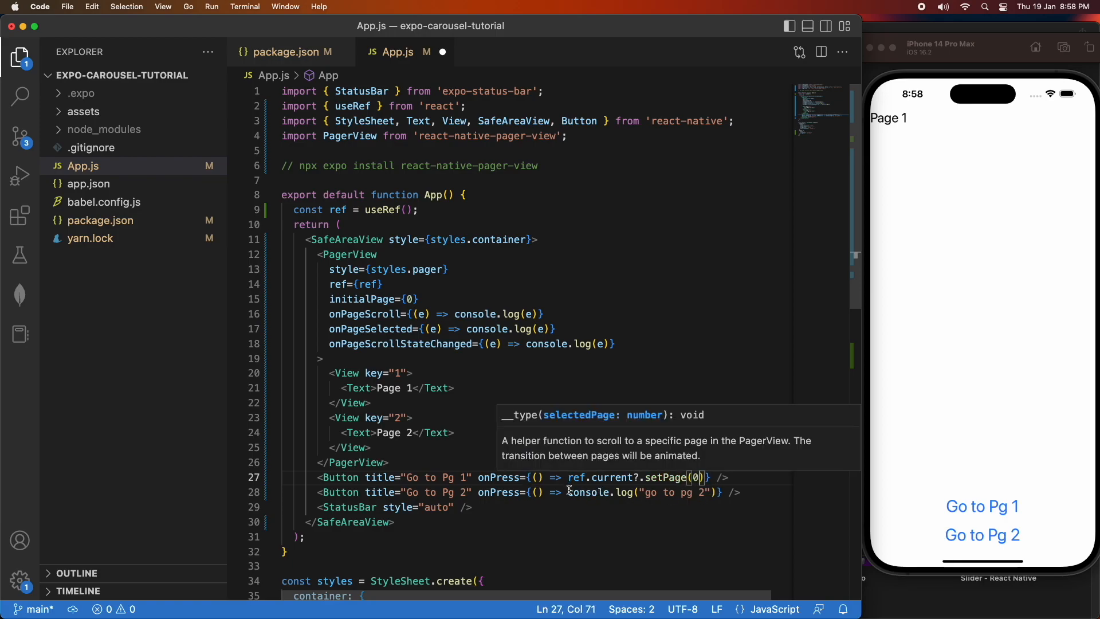
left_click_drag(569, 491, 716, 492)
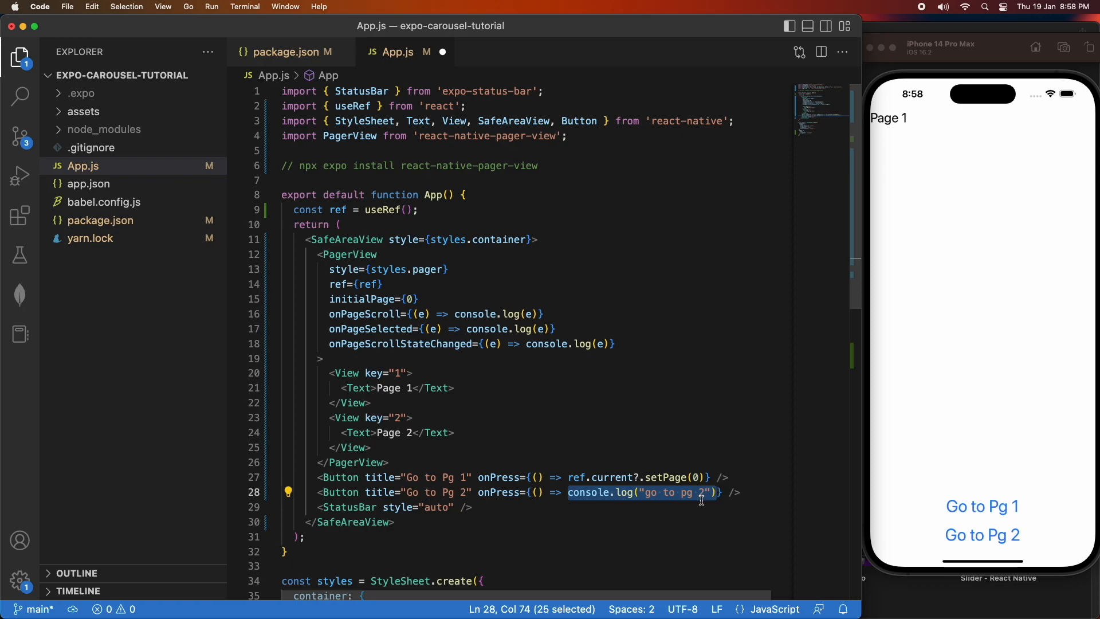
type("ref.curre")
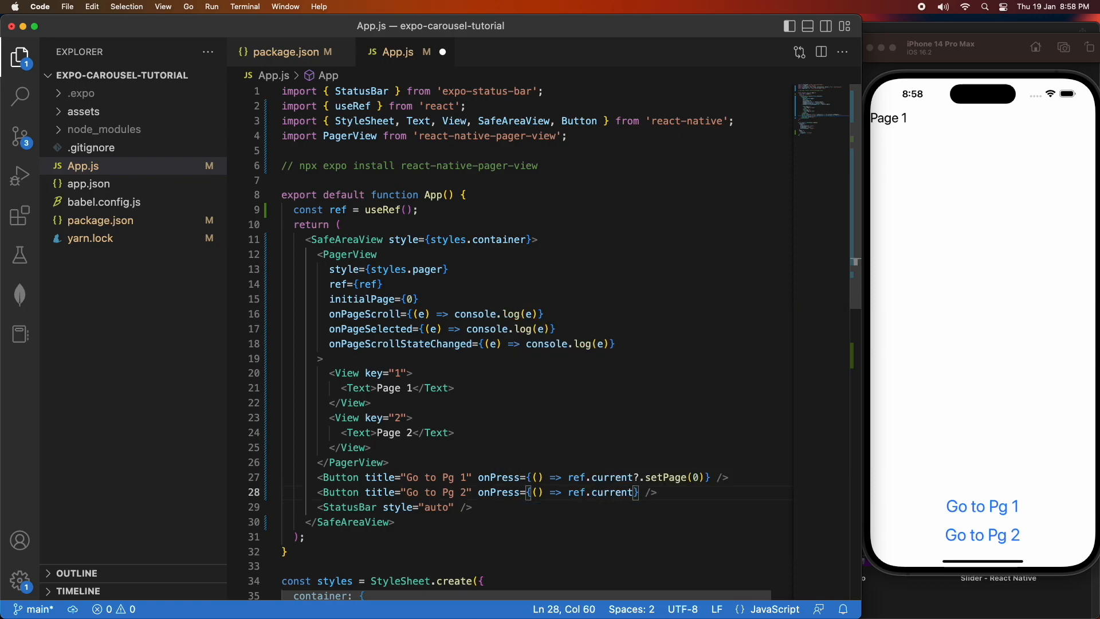
type(".setPage(1")
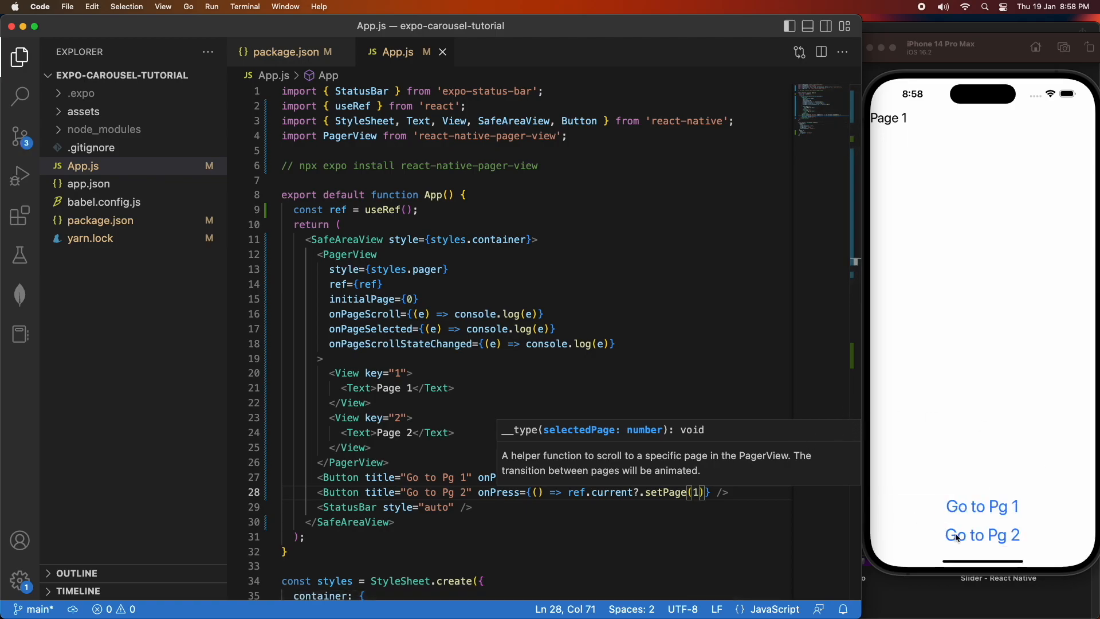
left_click(982, 535)
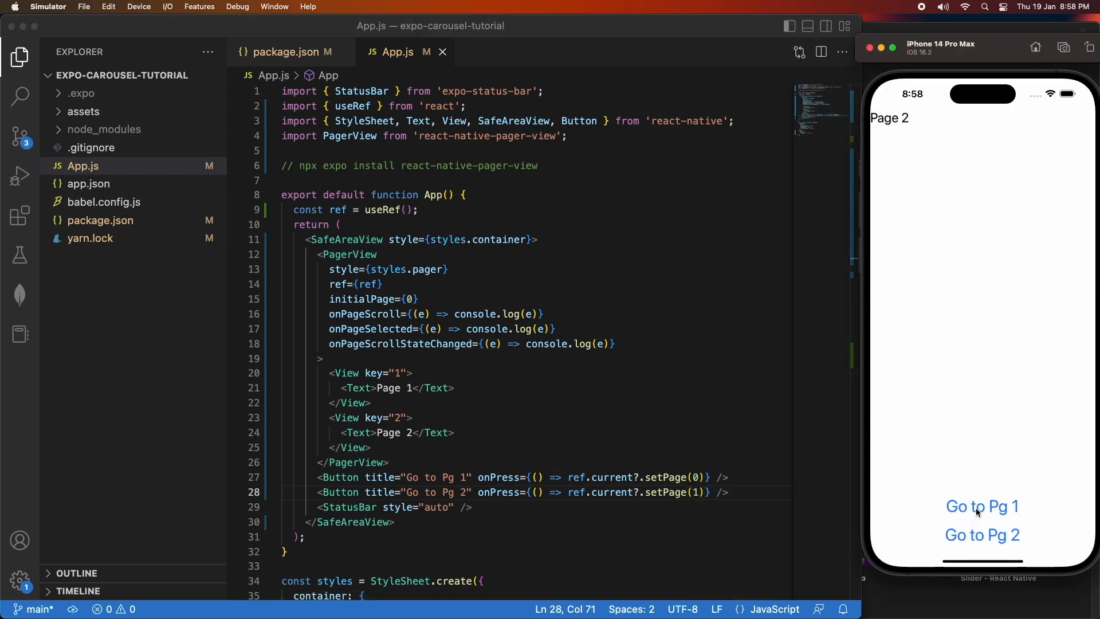
left_click(982, 506)
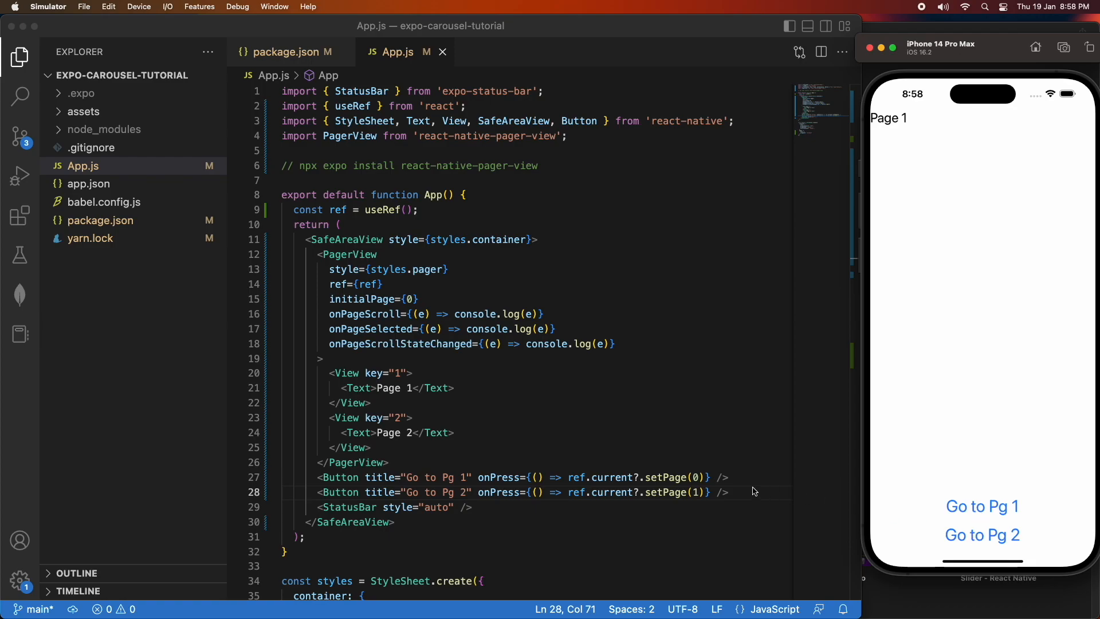
mouse_move(700, 478)
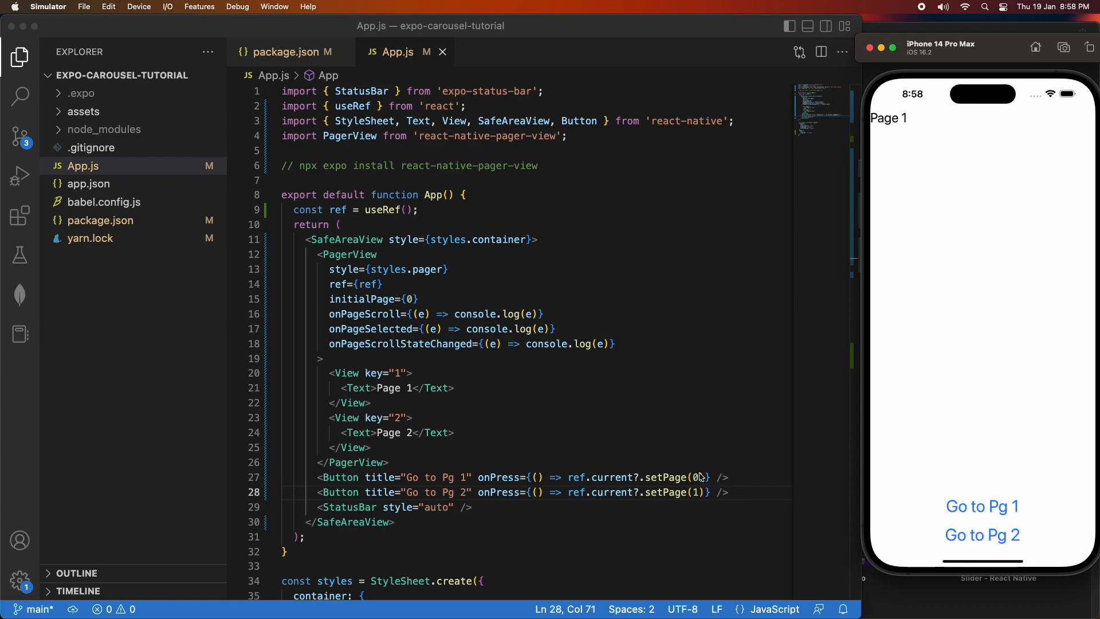